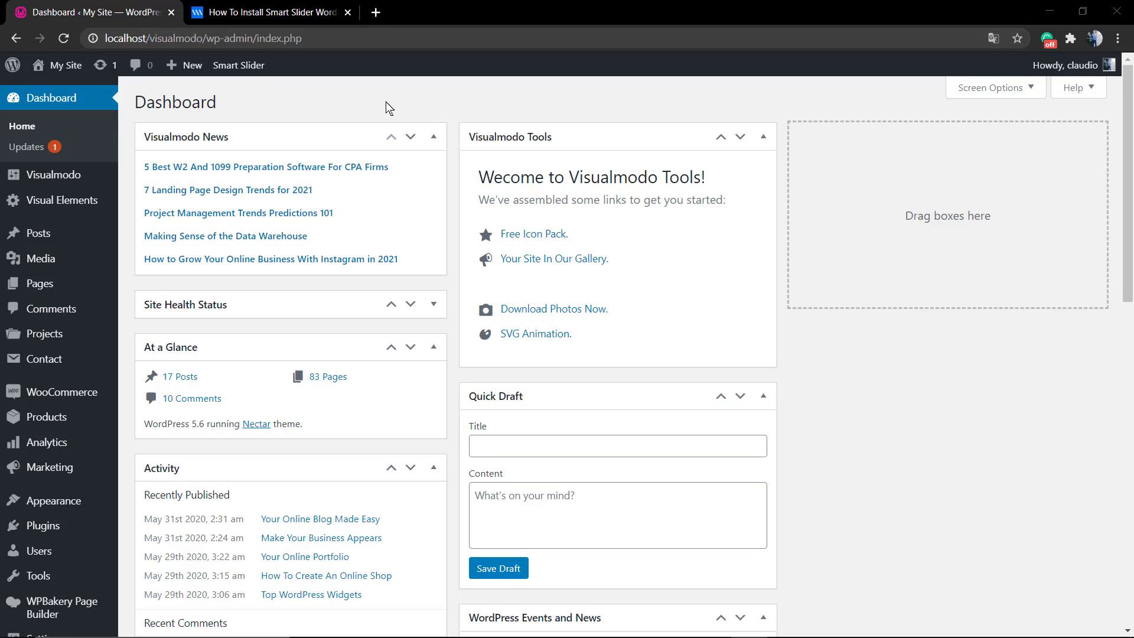
Step: Review the dashboard, then switch to the 'How To Install Smart Slider' article and scroll its instructions
scroll("down", 3)
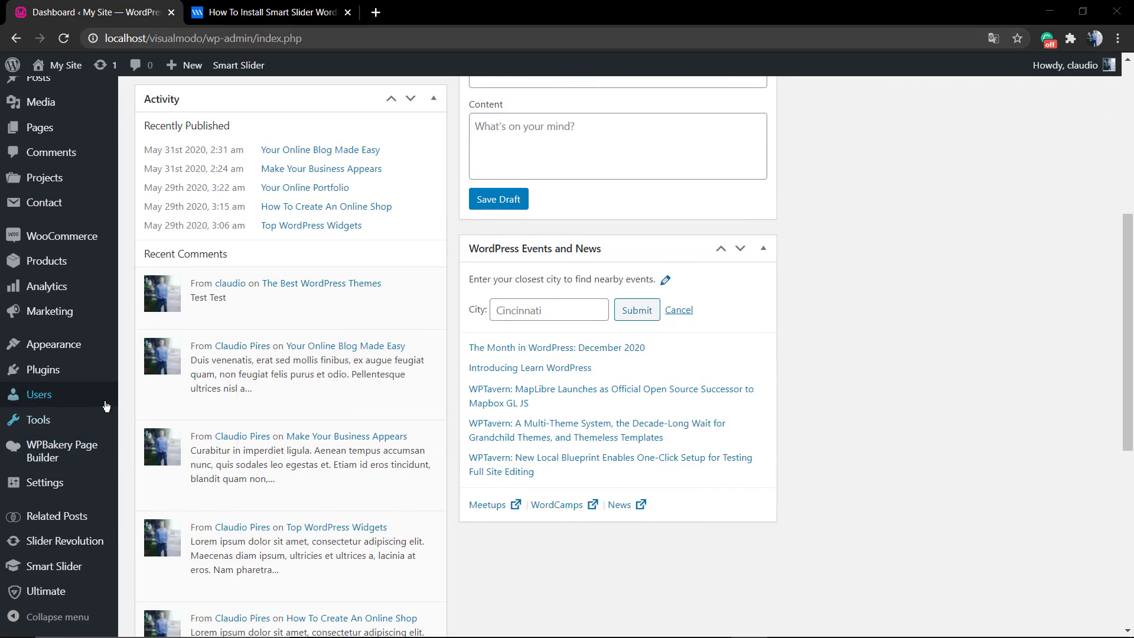
scroll("up", 3)
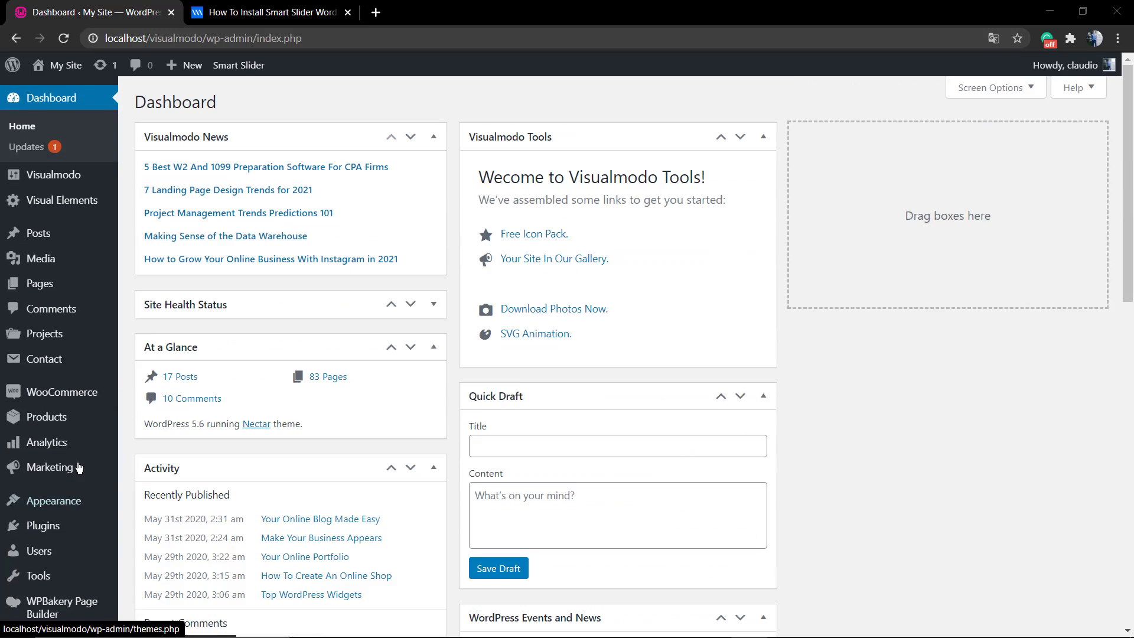
left_click(265, 13)
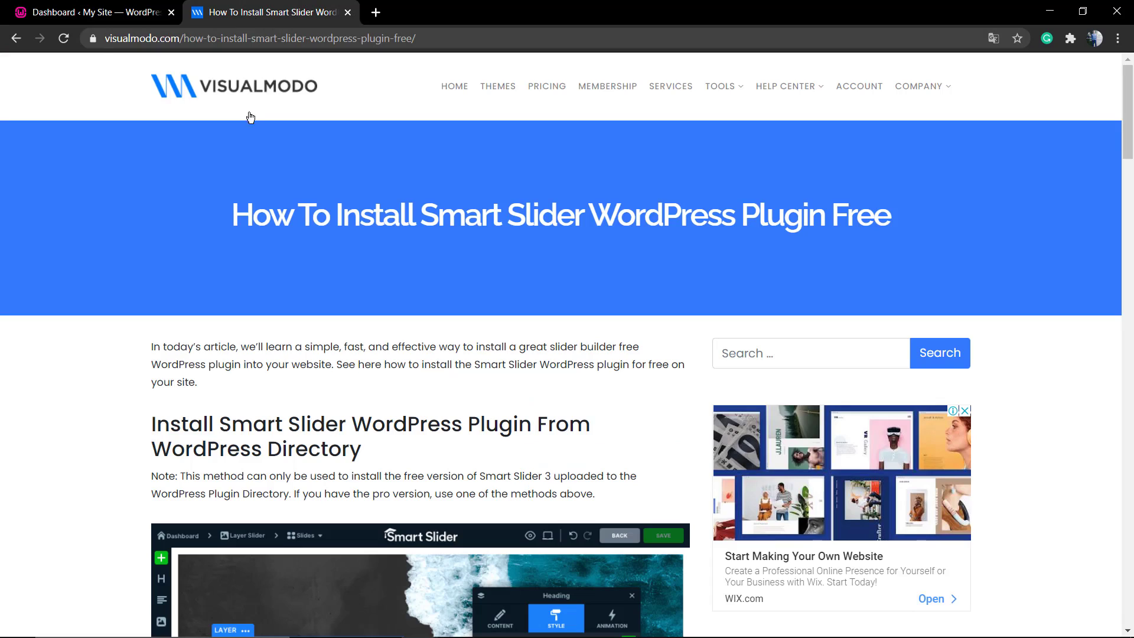
scroll("down", 3)
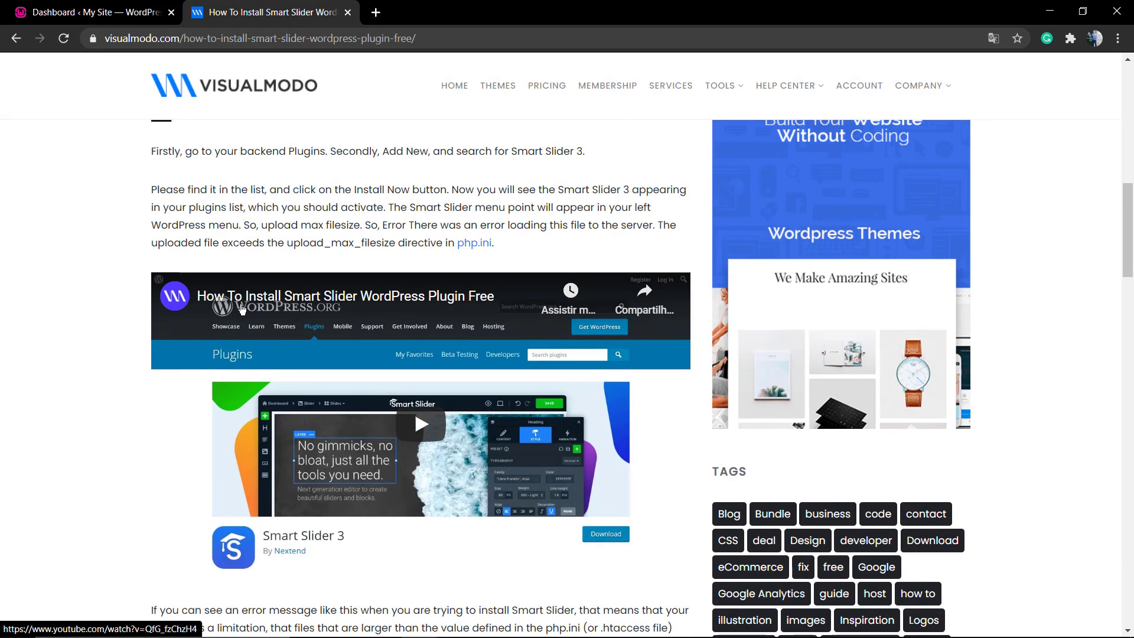
mouse_move(54, 6)
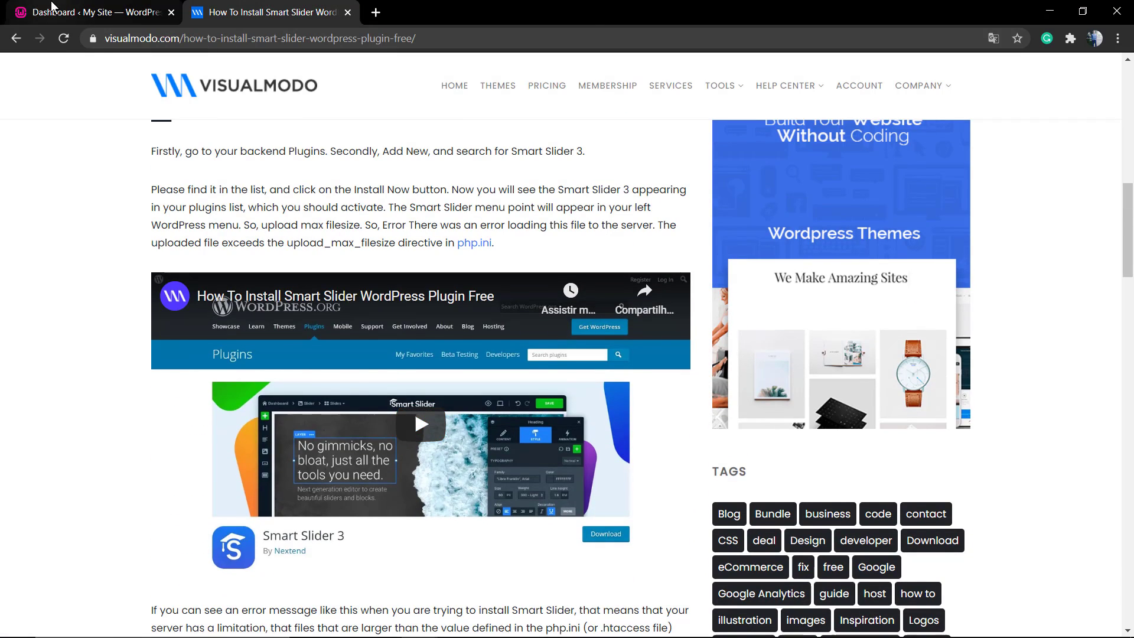
Step: Open Smart Slider from the admin sidebar, skip the welcome screen, and edit Tutorial Slider
left_click(87, 12)
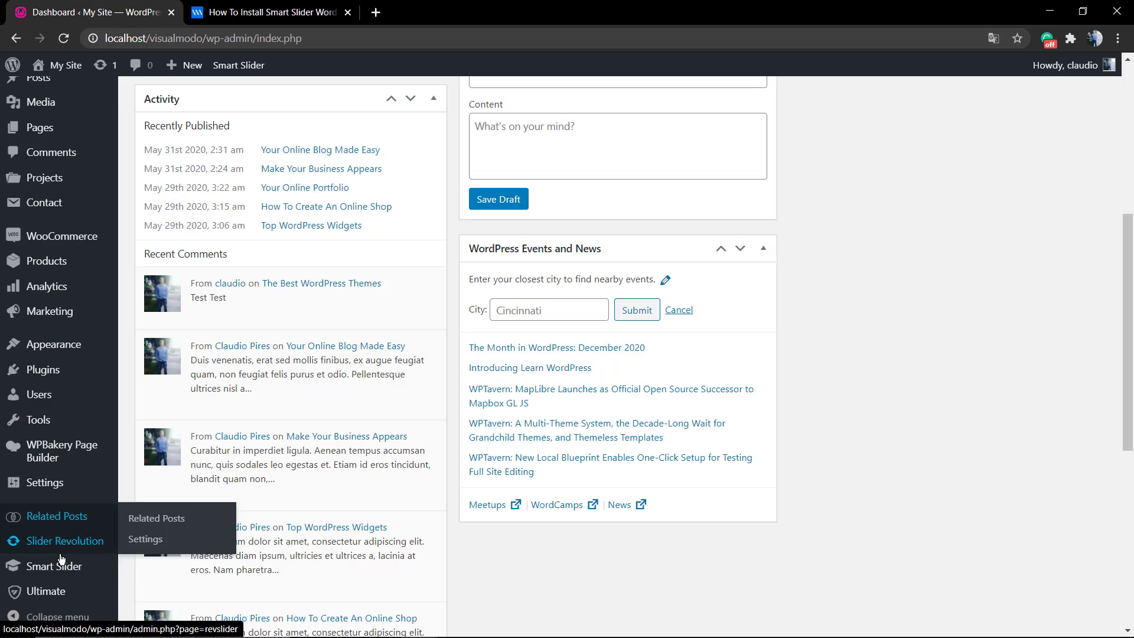
left_click(49, 566)
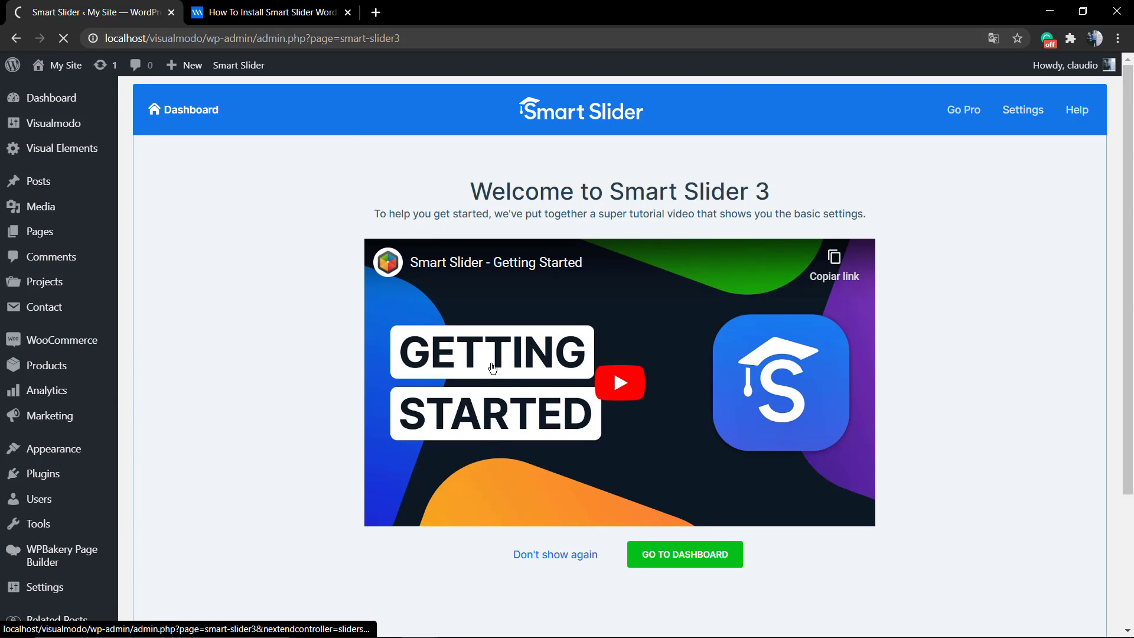
left_click(683, 554)
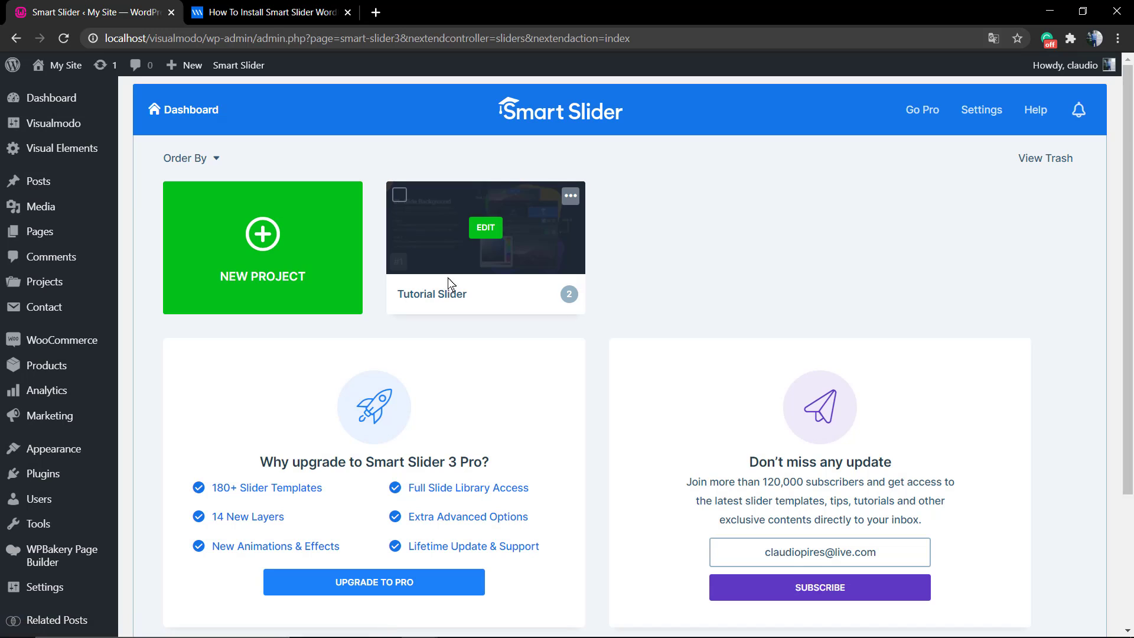
left_click(485, 226)
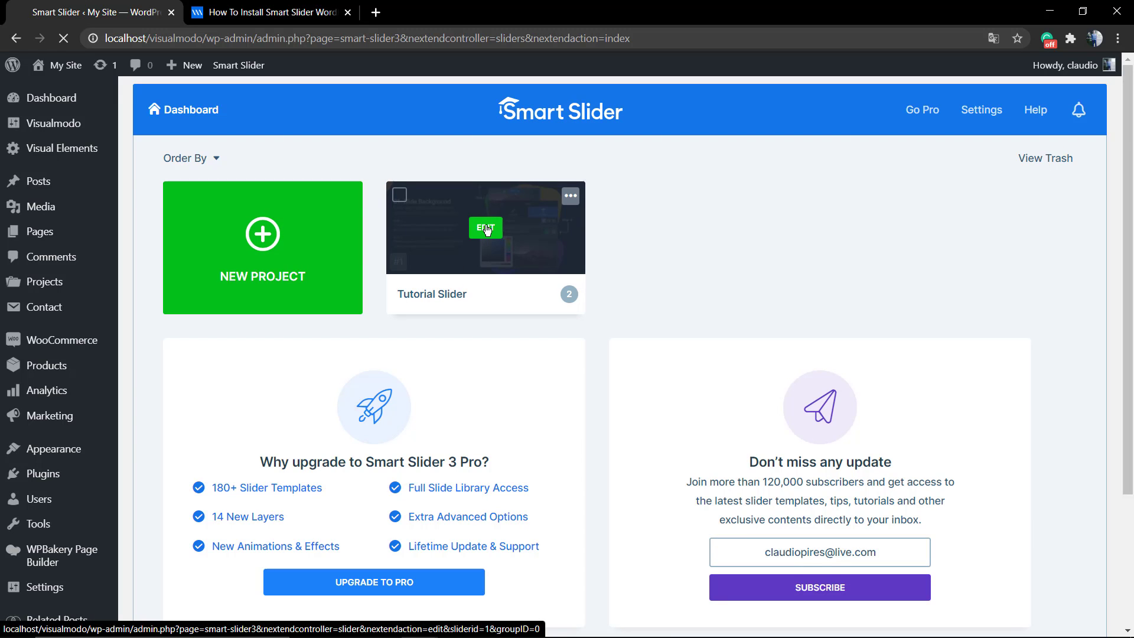
Step: Select and copy the shortcode [smartslider3 slider="1"] from the Tutorial Slider's Publish box
left_click(485, 228)
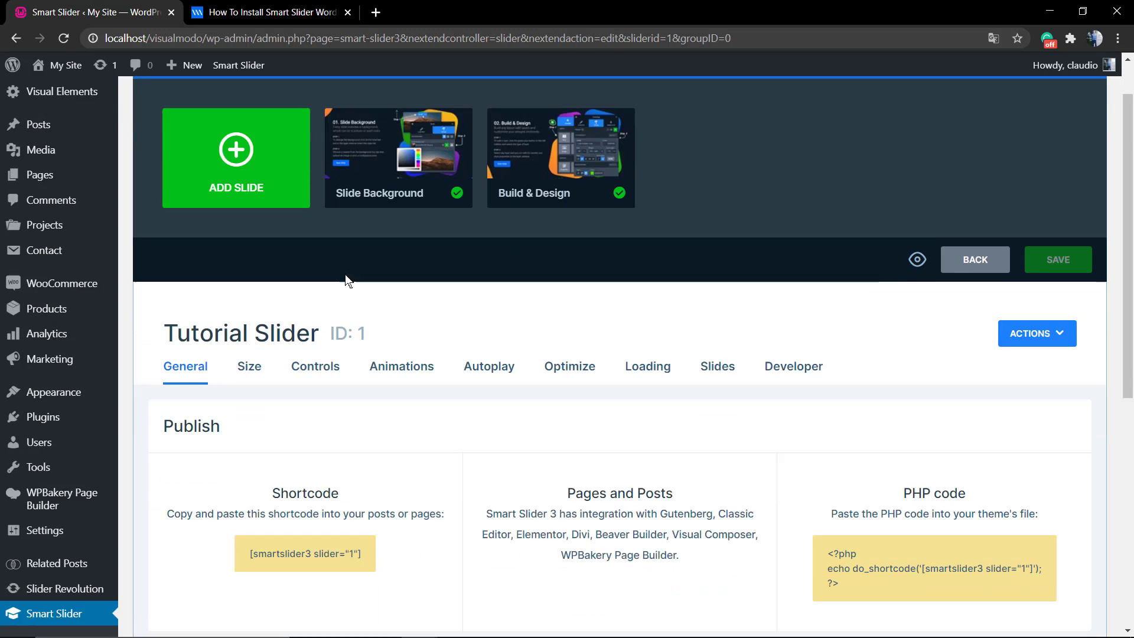
scroll("up", 3)
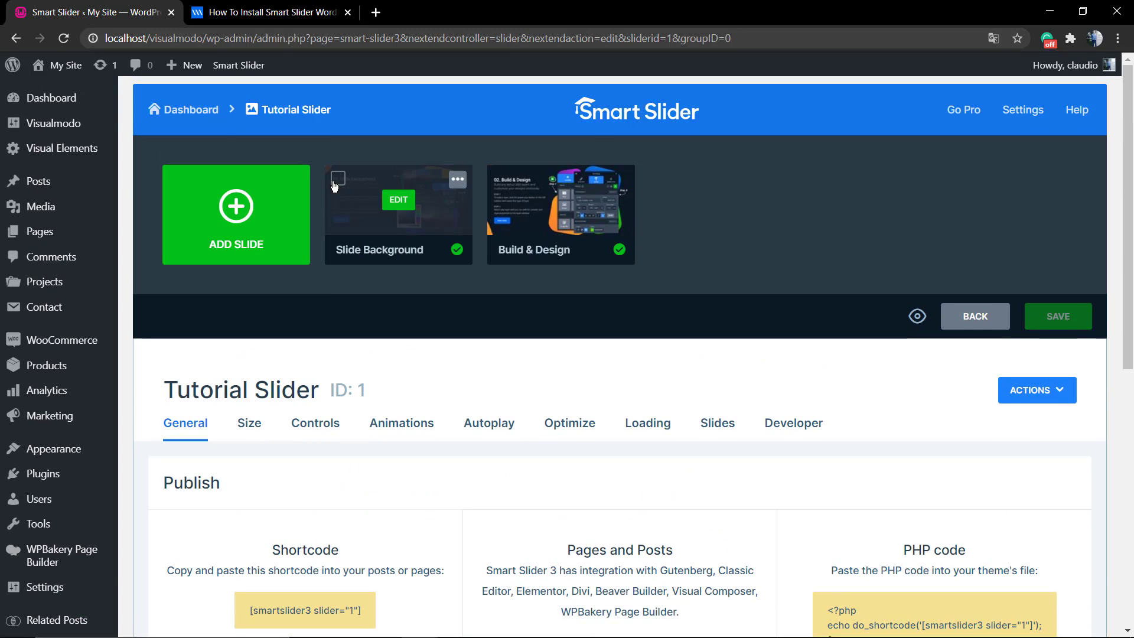
scroll("down", 3)
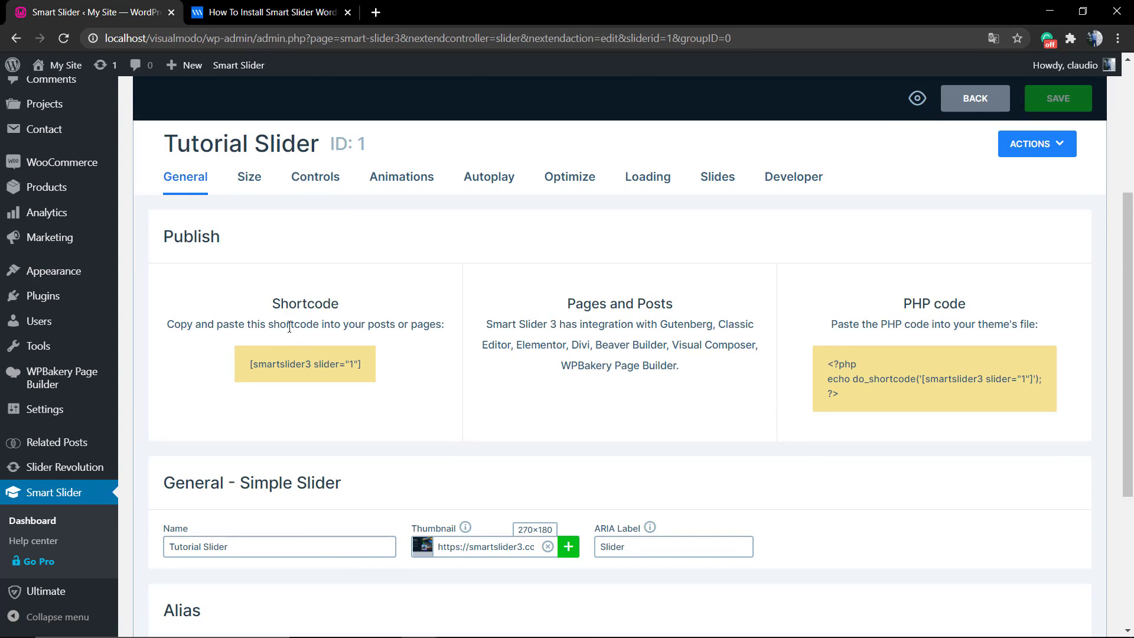
triple_click(305, 325)
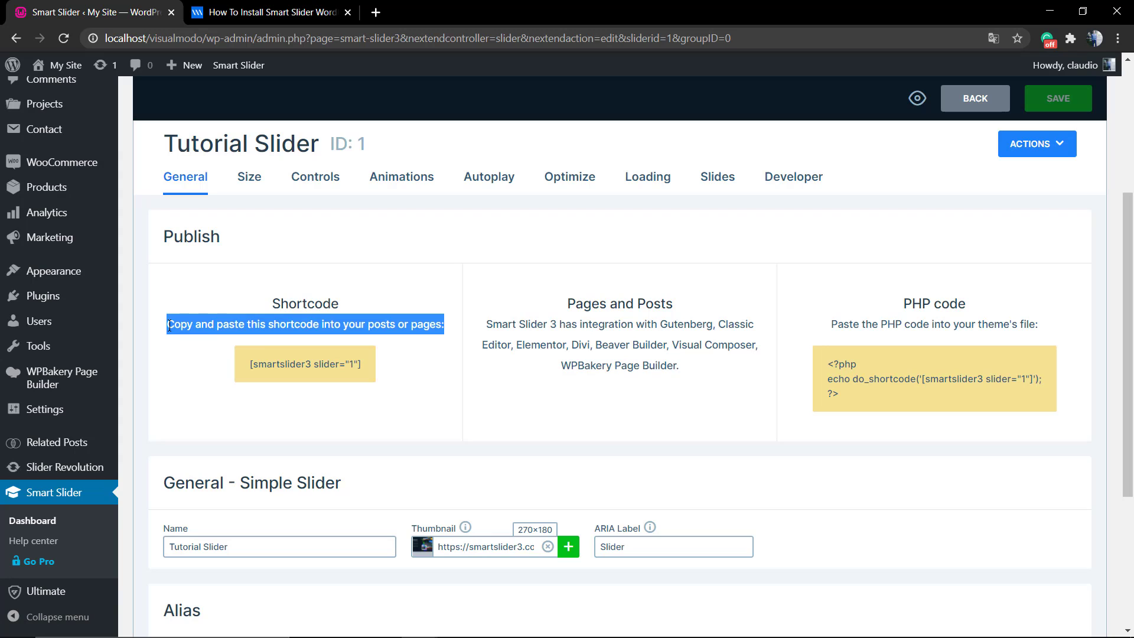
double_click(305, 363)
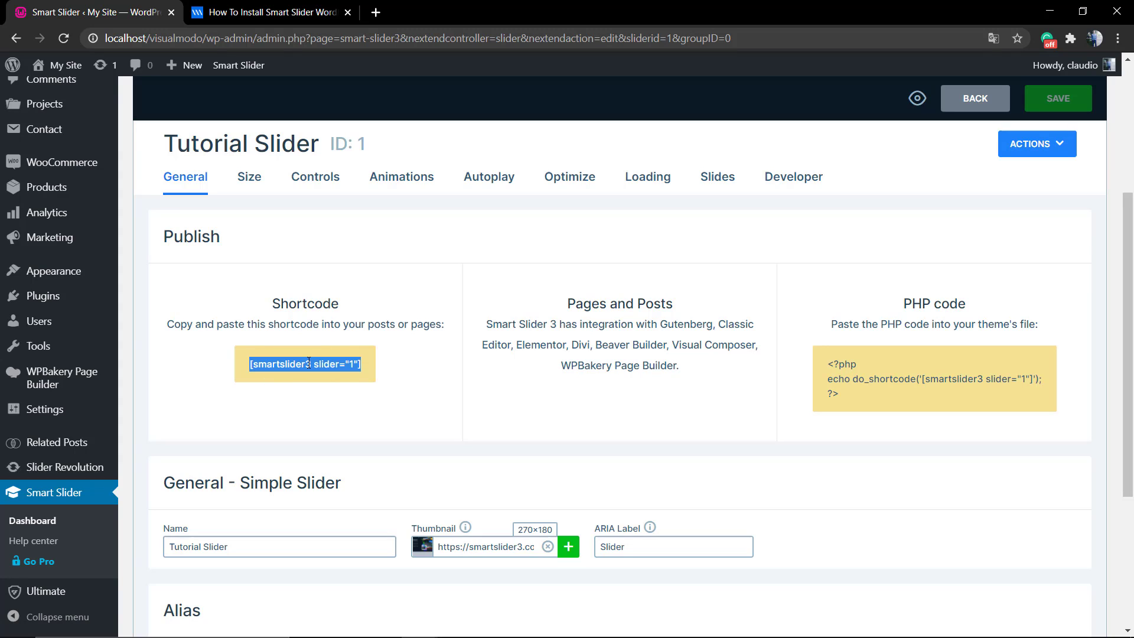
mouse_move(484, 367)
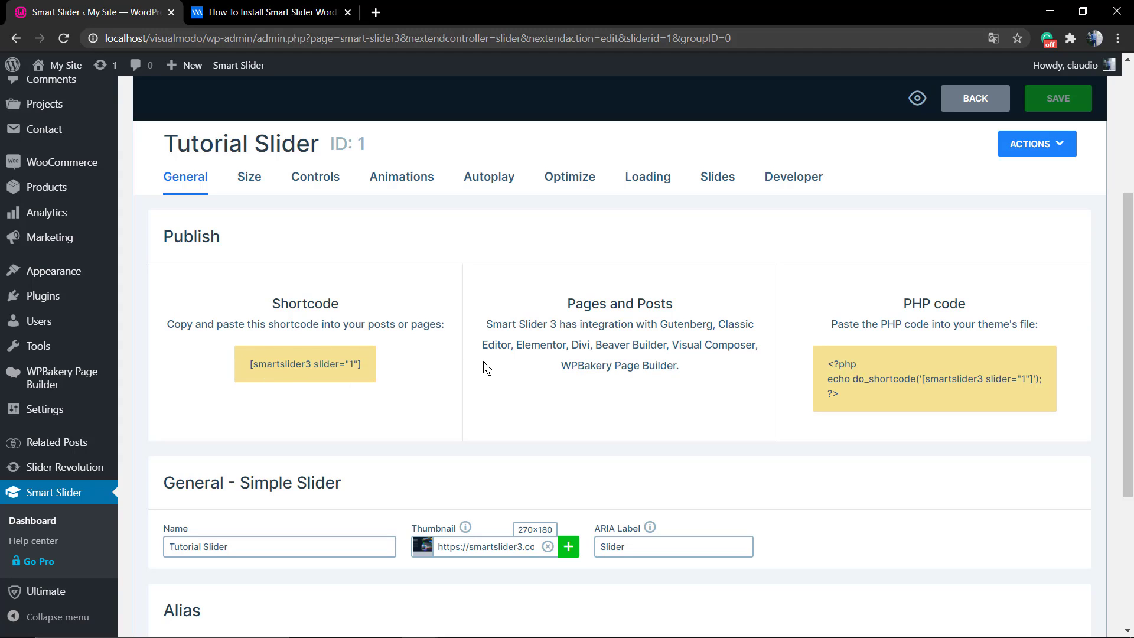
scroll("up", 3)
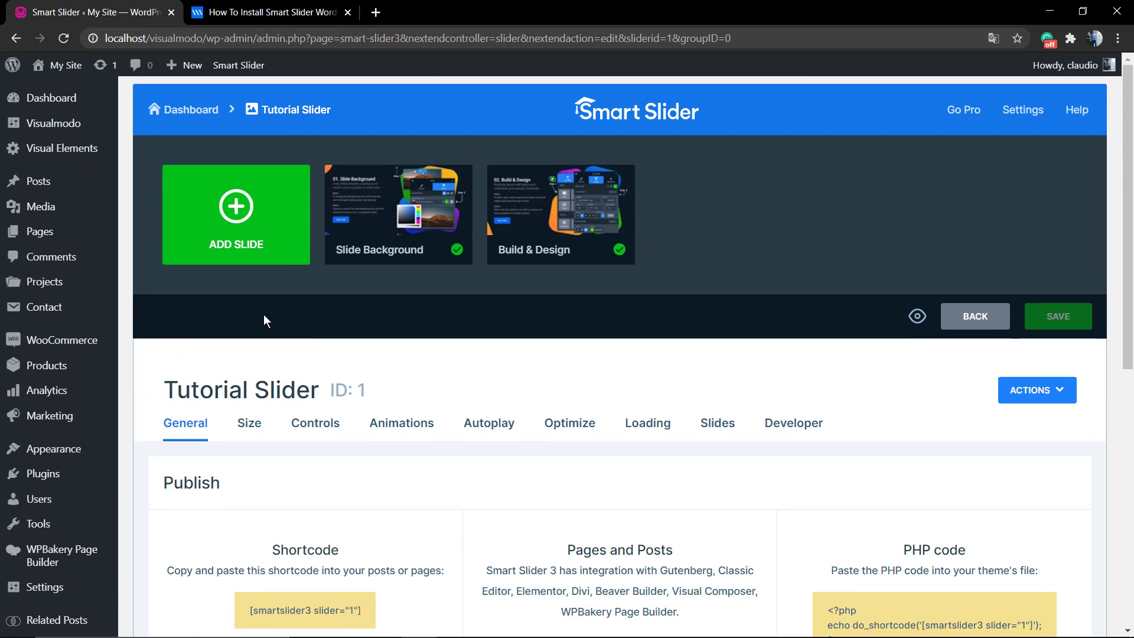
mouse_move(41, 206)
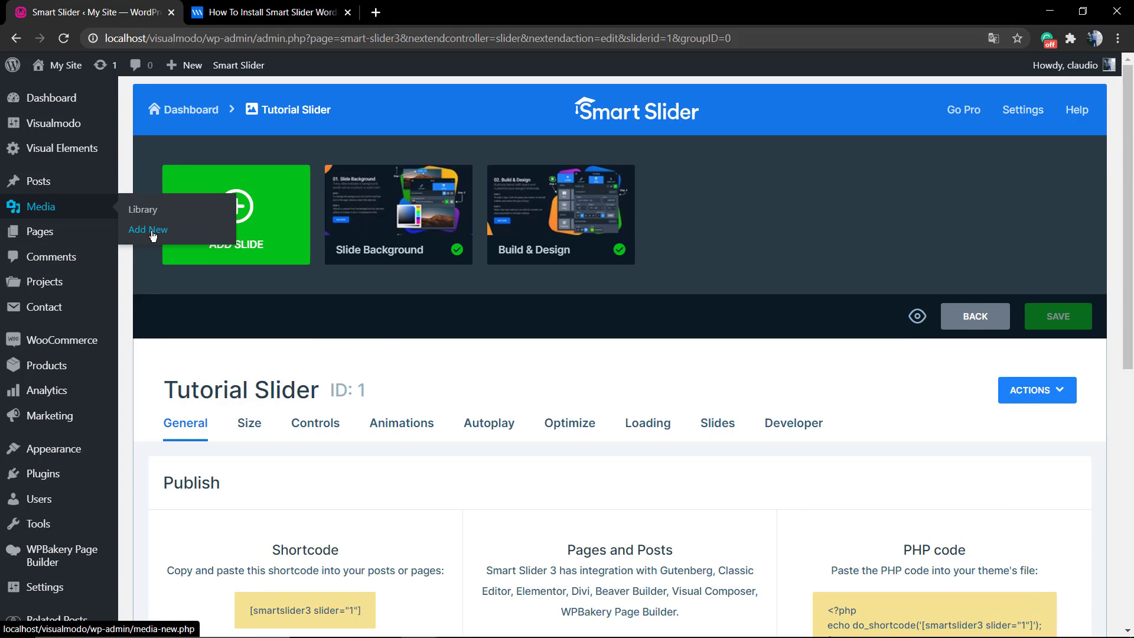
Step: Visit Media > Add New, then create a new blank page via Pages > Add New
left_click(148, 229)
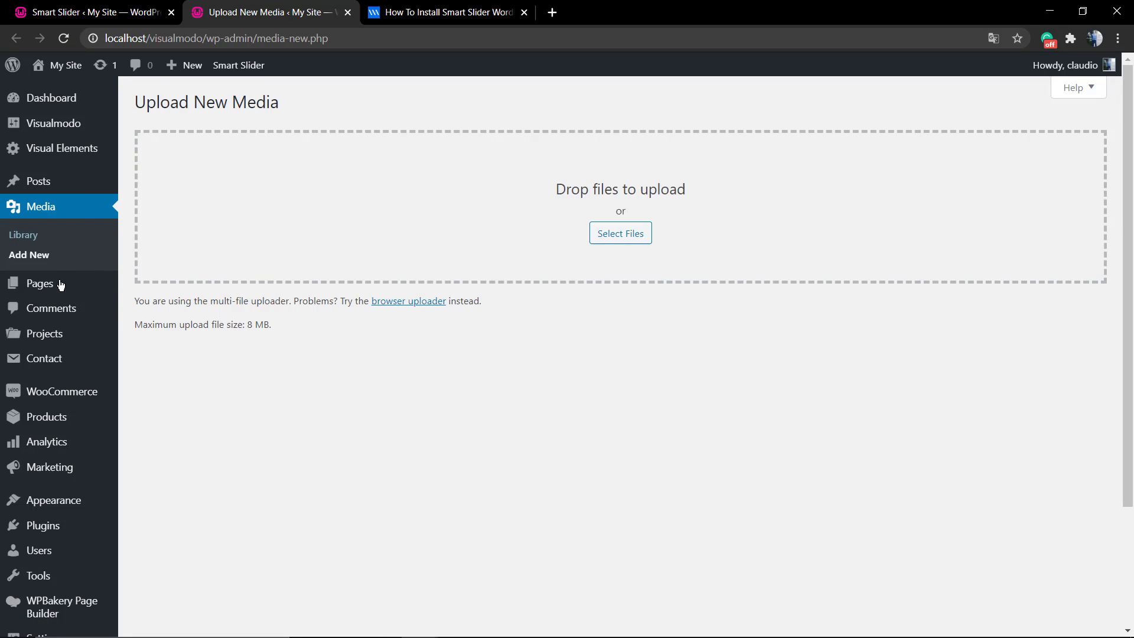
right_click(148, 306)
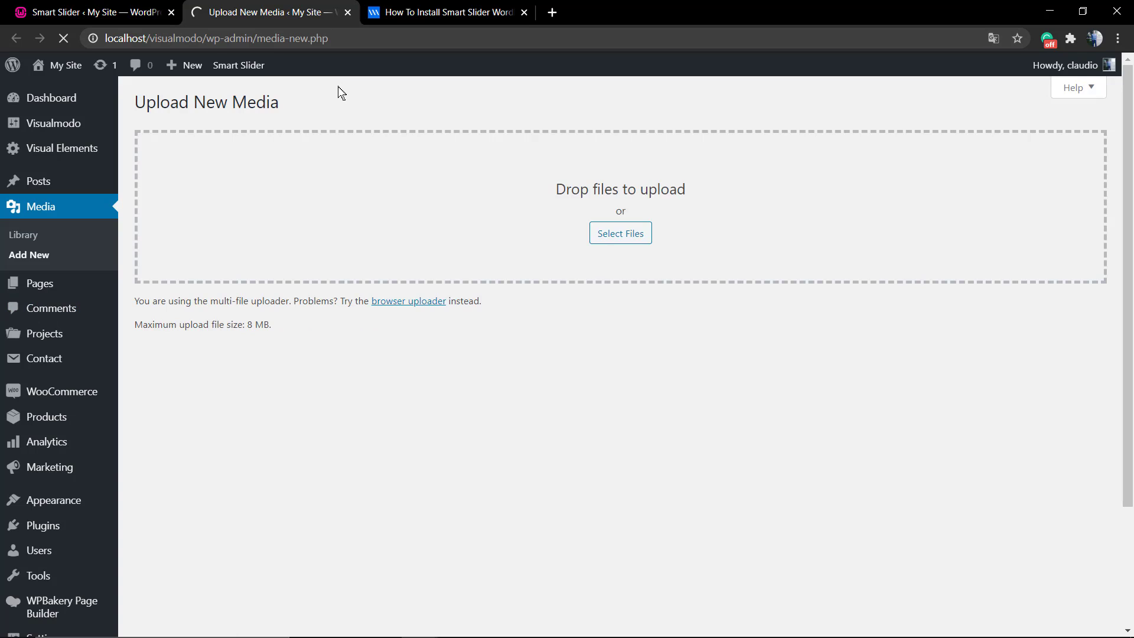
left_click(29, 280)
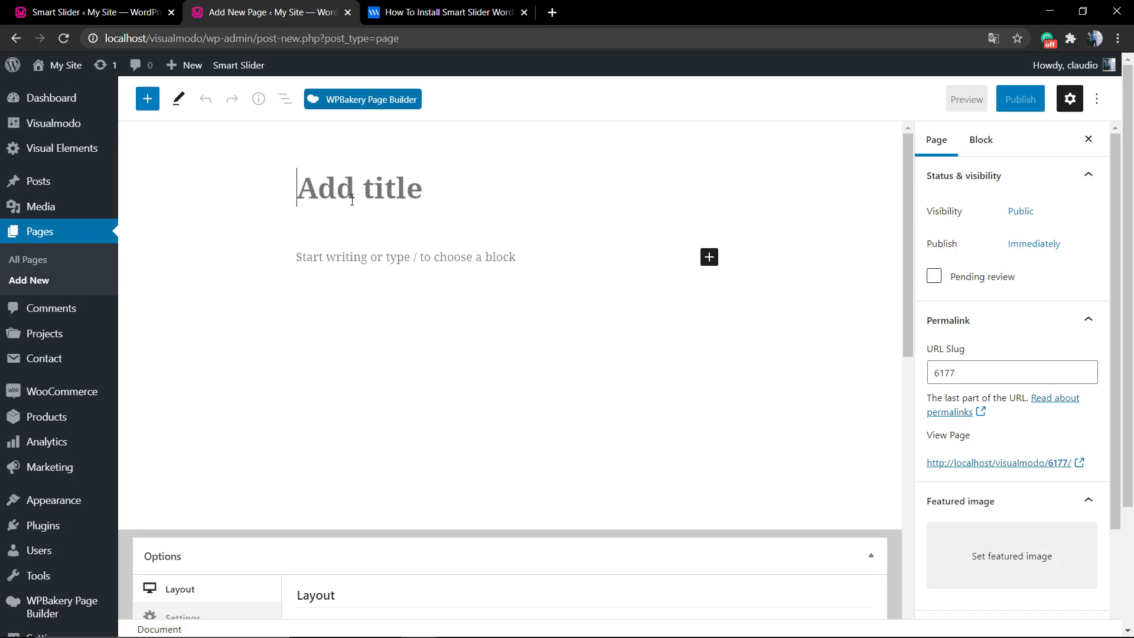
Step: Title the page 'Smart Slider Page' and add [smartslider3 slider="1"] as its first paragraph
type("Smart Slid")
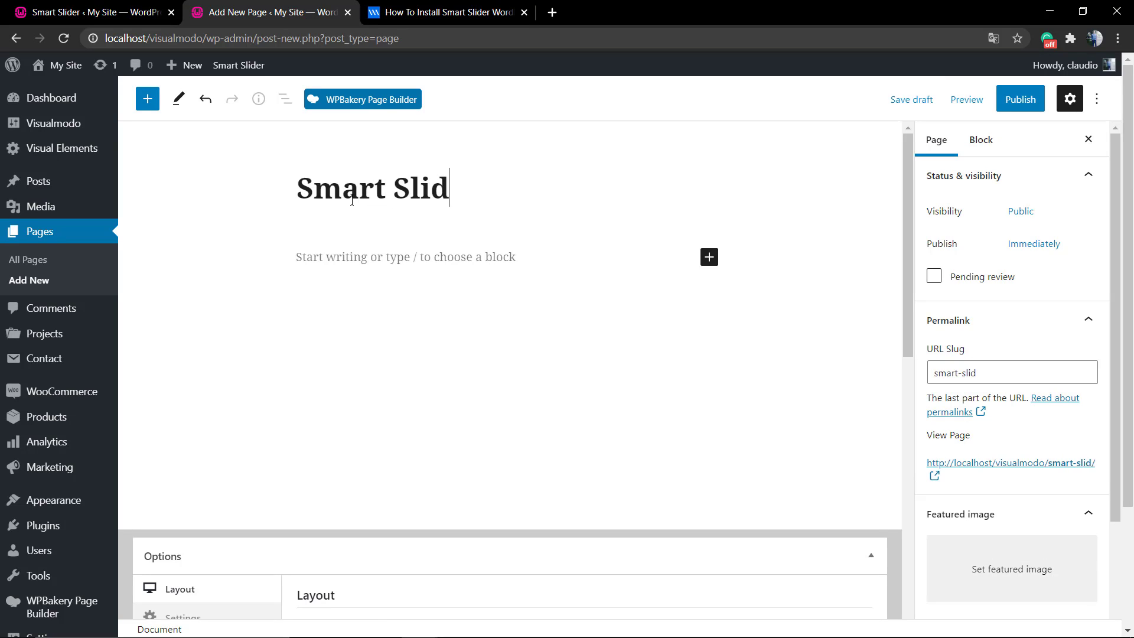
type("er Page")
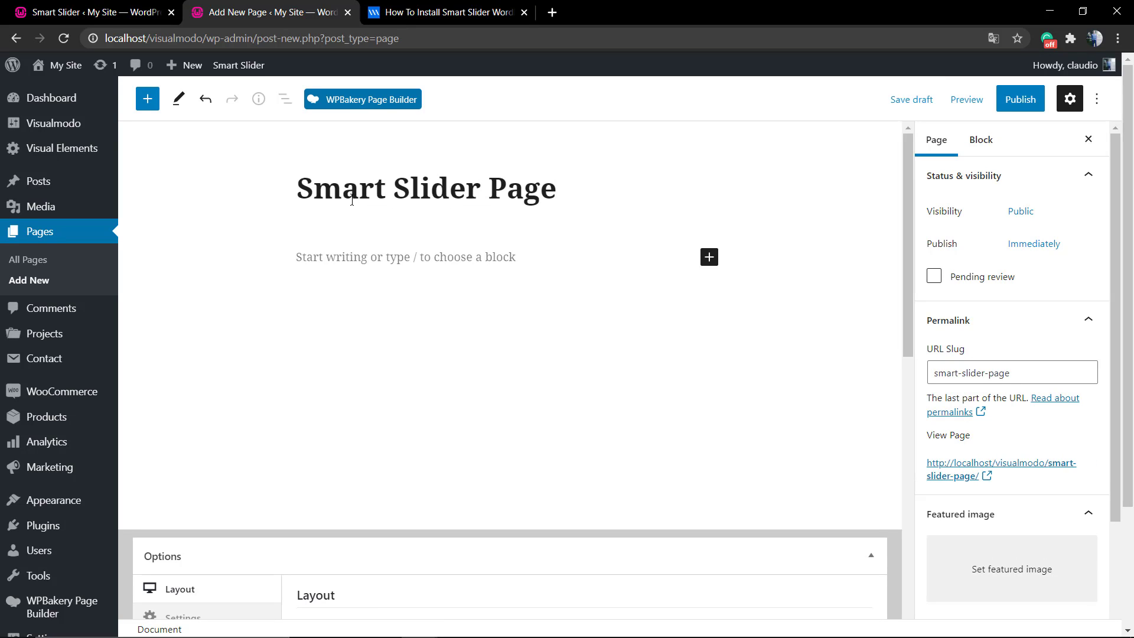
type("[smartslider3 slider=\"1\"]")
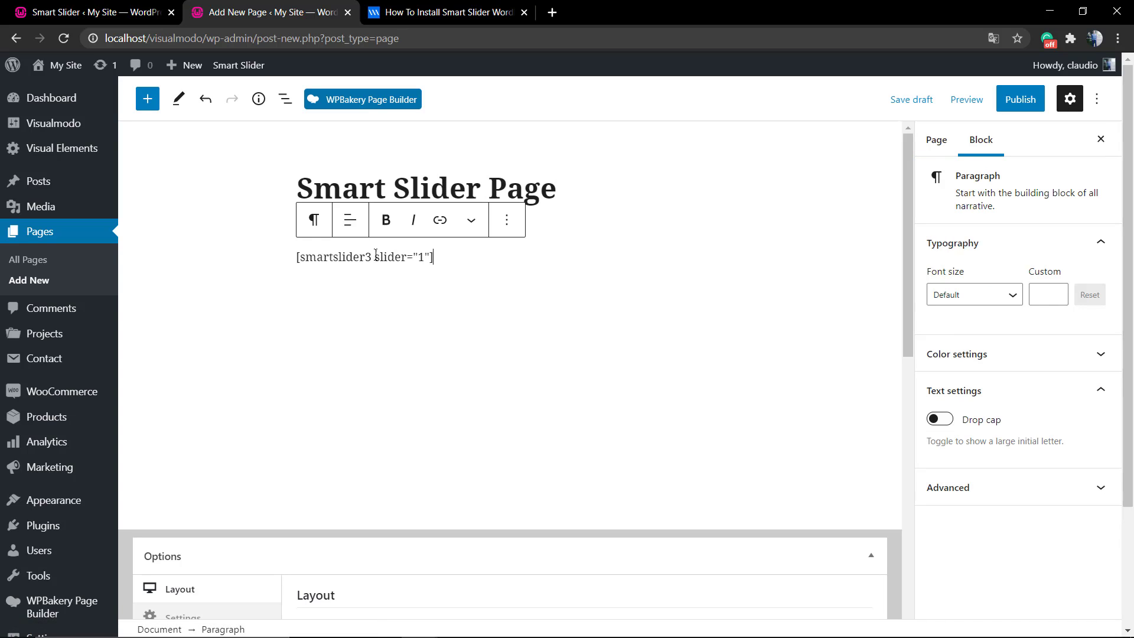
mouse_move(877, 170)
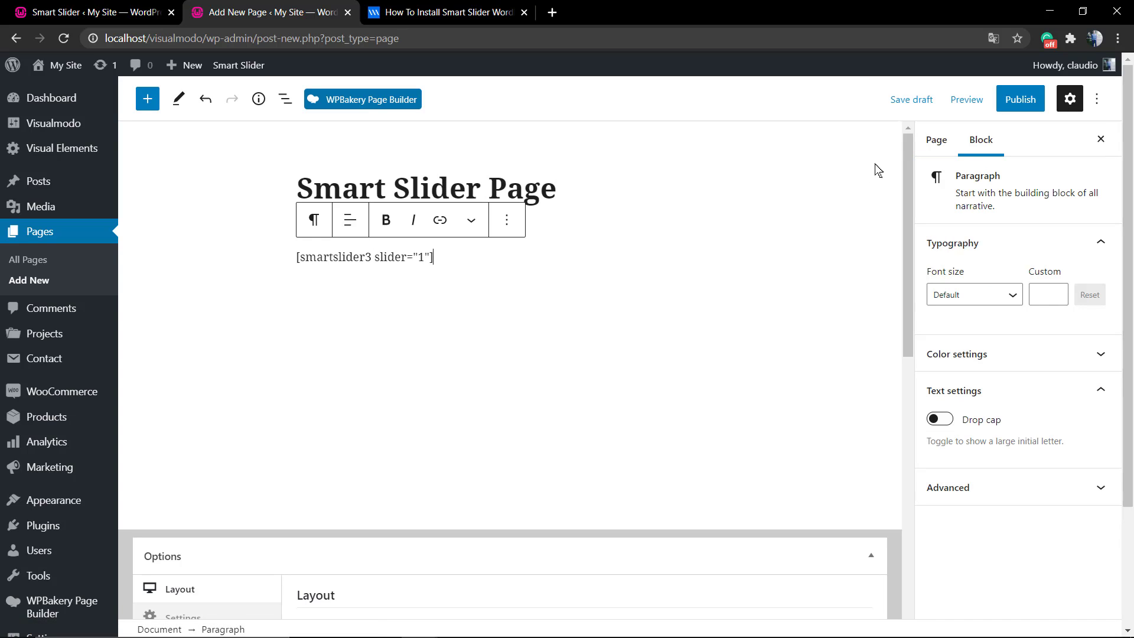
Step: Generate a preview of Smart Slider Page in a new tab
left_click(966, 100)
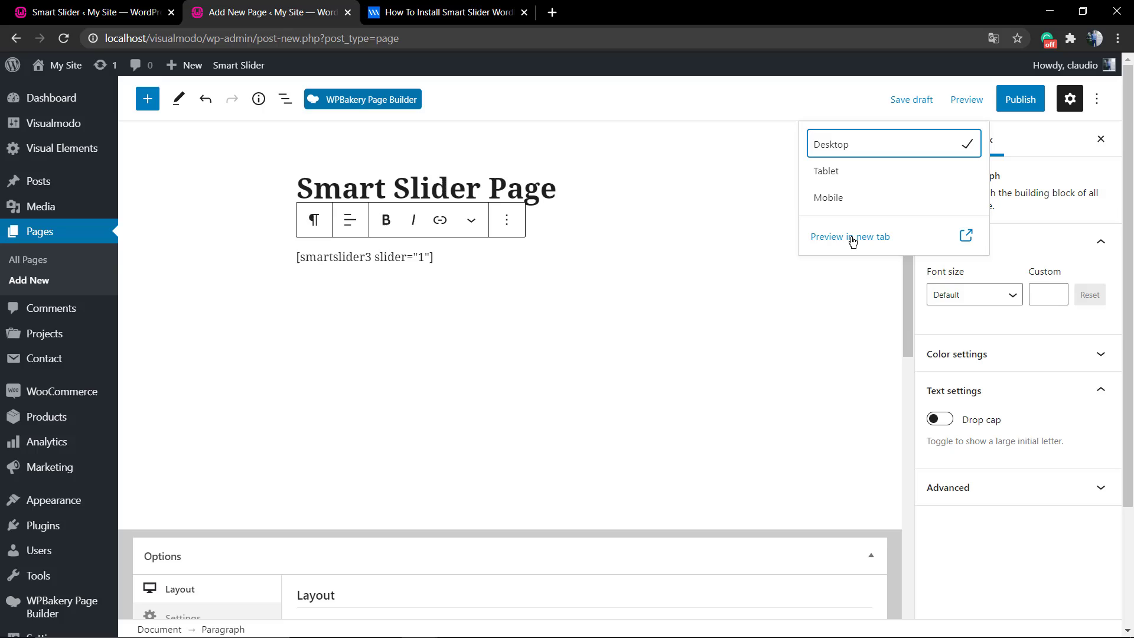
left_click(850, 236)
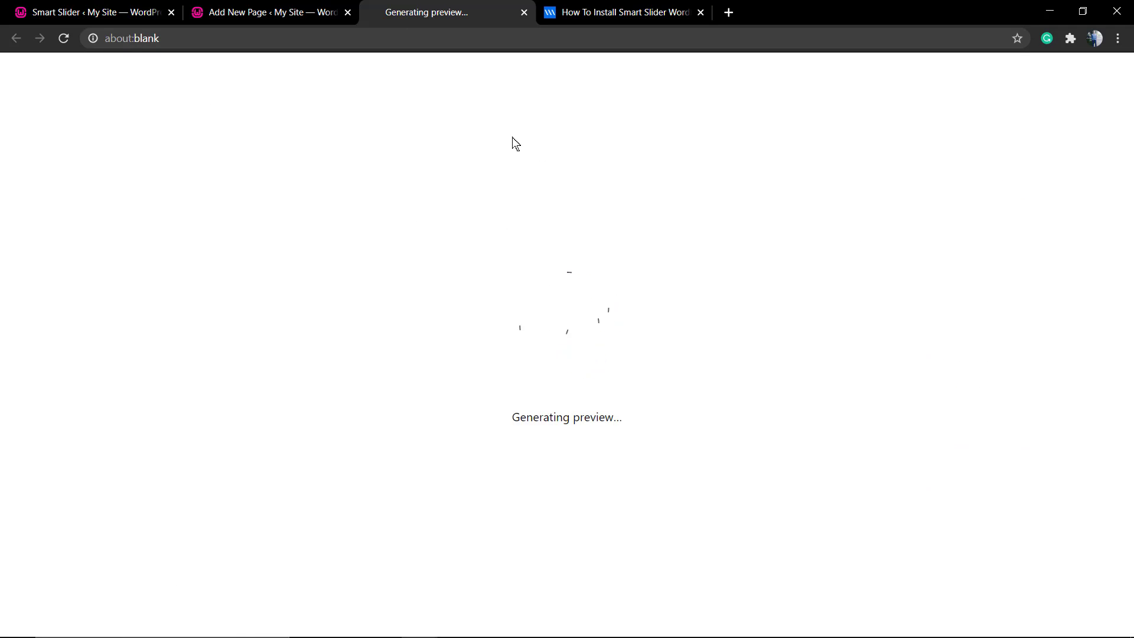
mouse_move(486, 152)
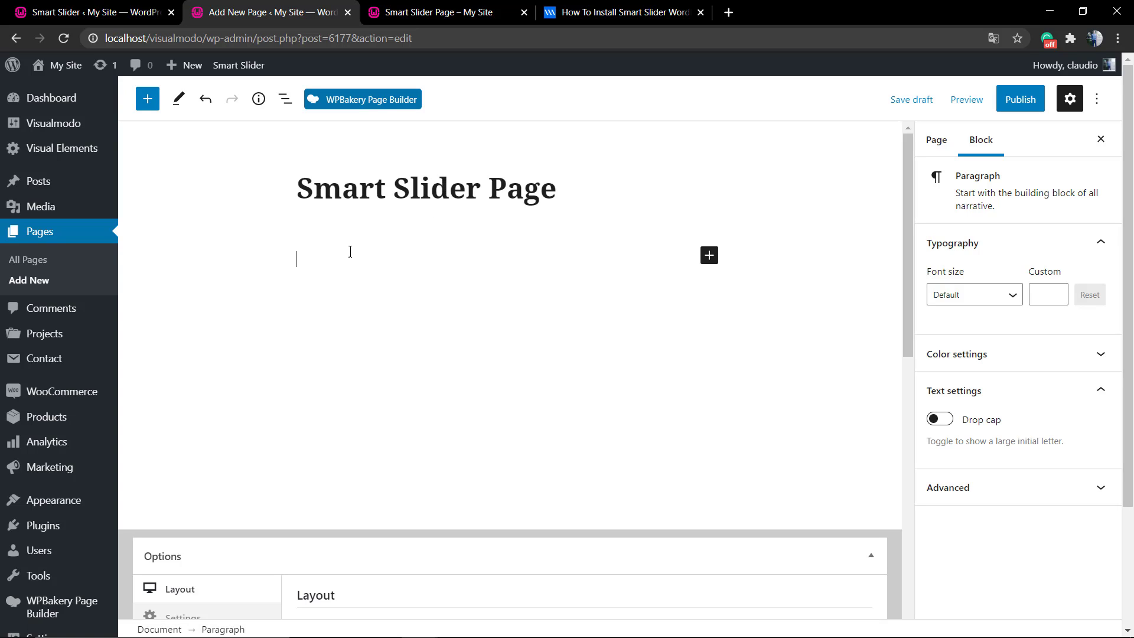
Step: Switch the page to WPBakery Page Builder, discard unsaved changes, and add a Text Block element
left_click(362, 99)
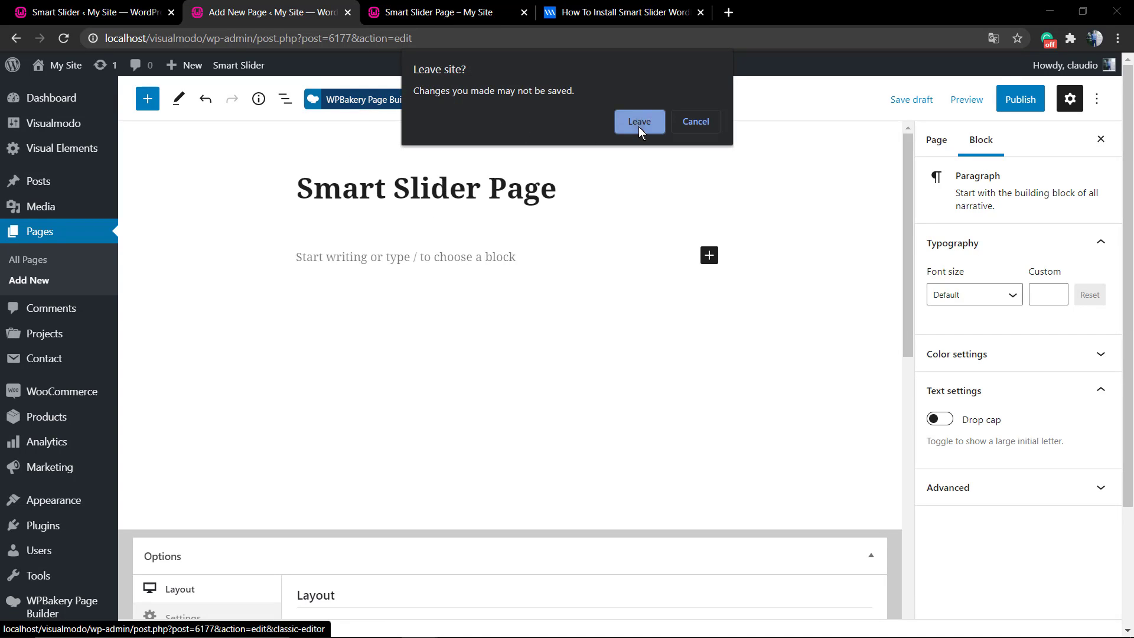
left_click(638, 121)
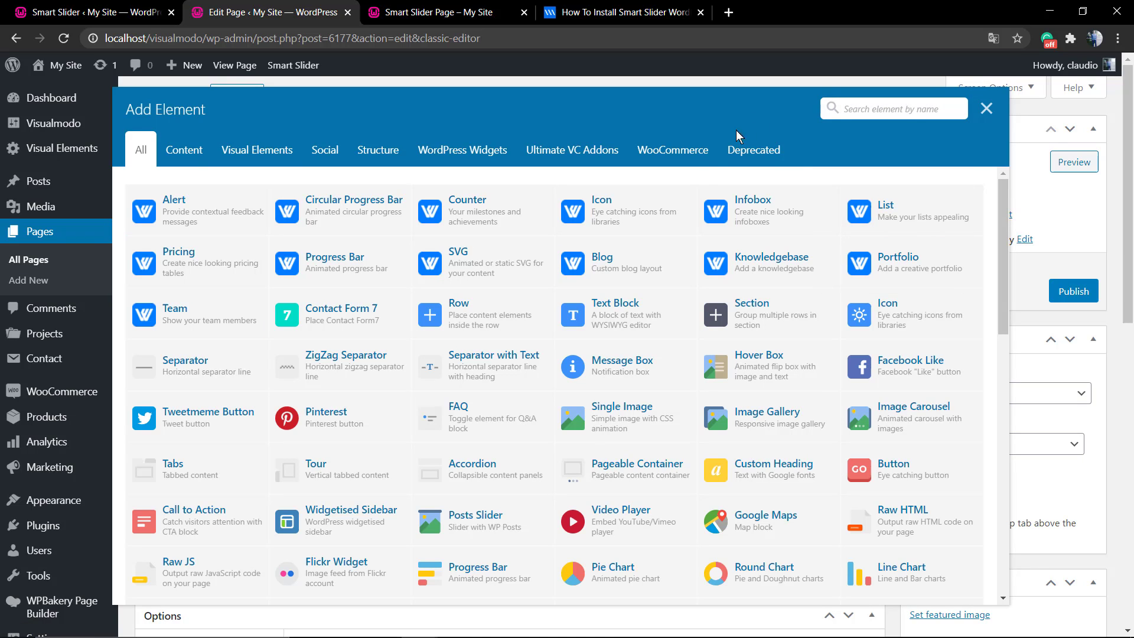
mouse_move(624, 313)
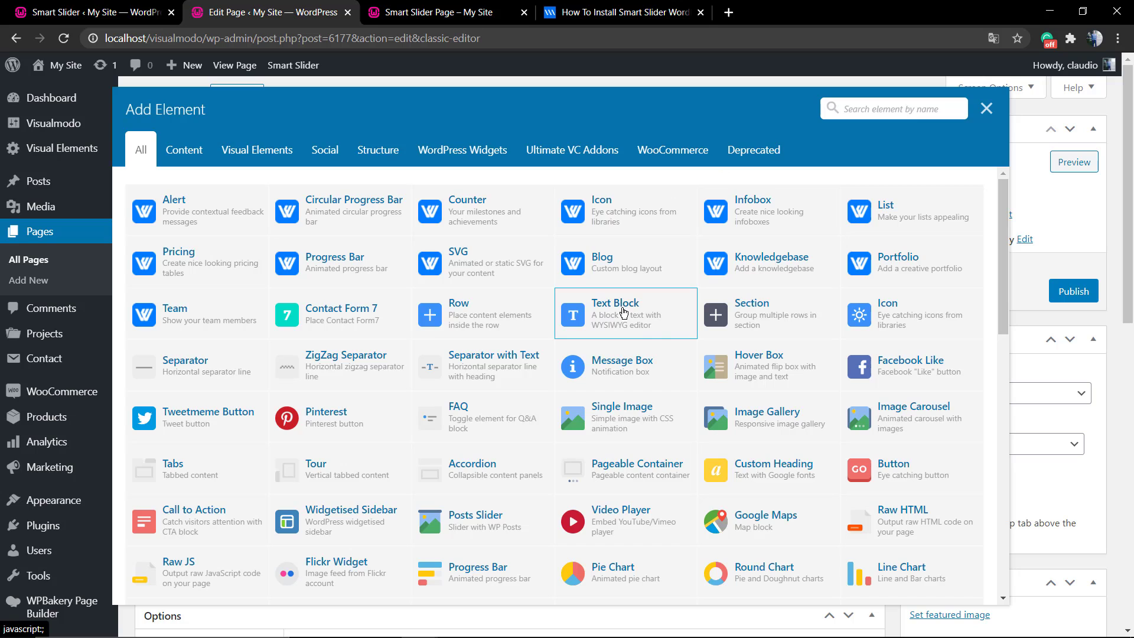
left_click(624, 313)
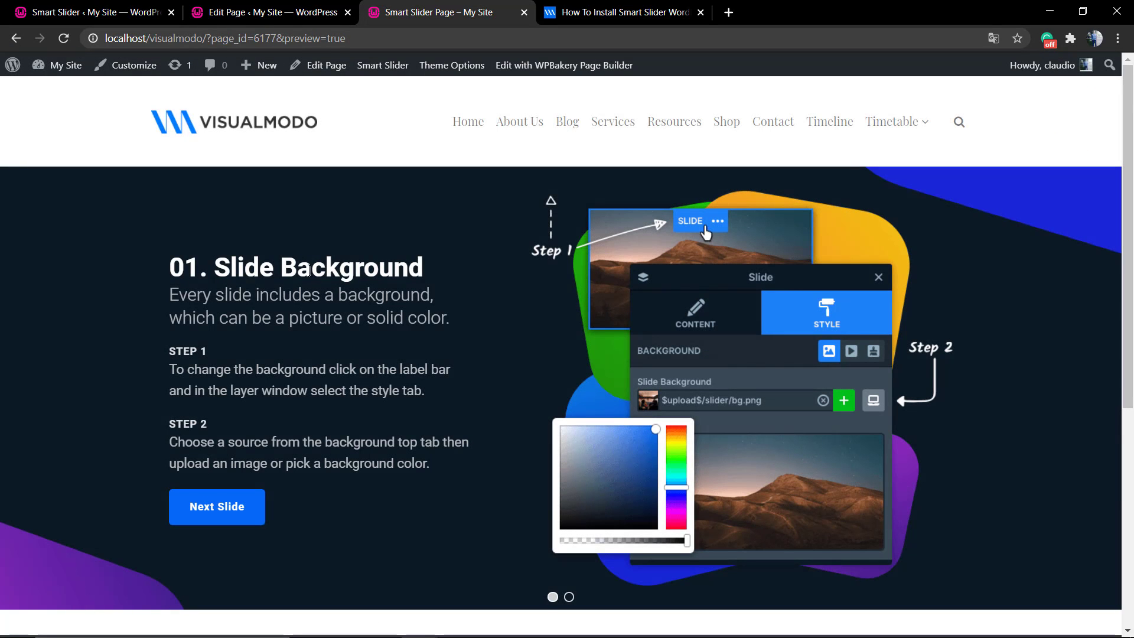
Step: Return from the slider preview to the Edit Page tab
left_click(268, 13)
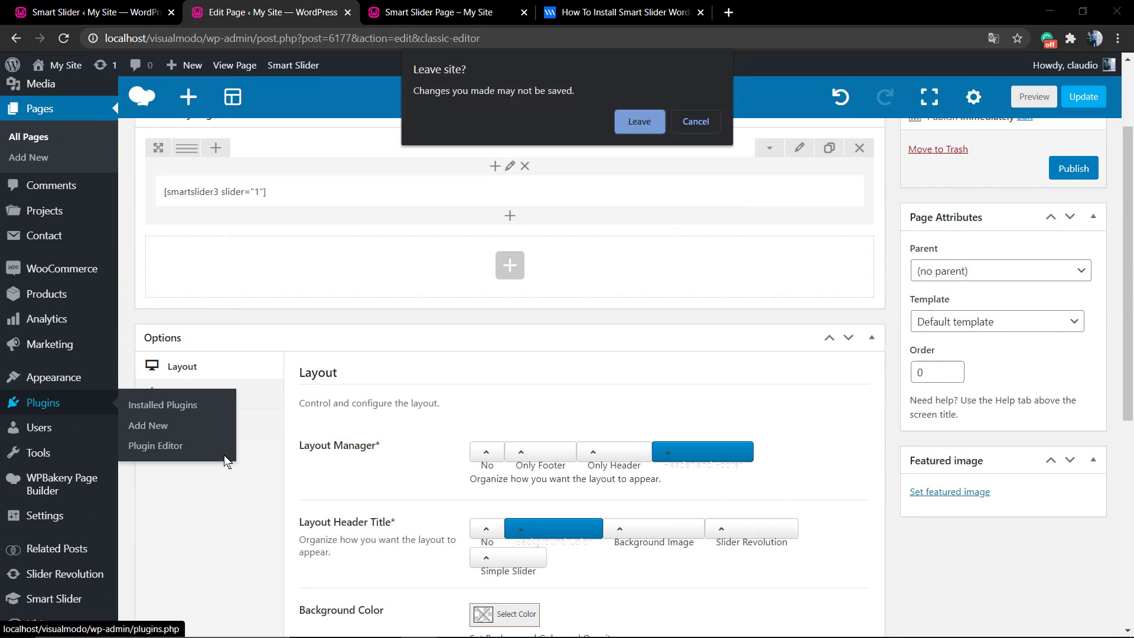
mouse_move(595, 152)
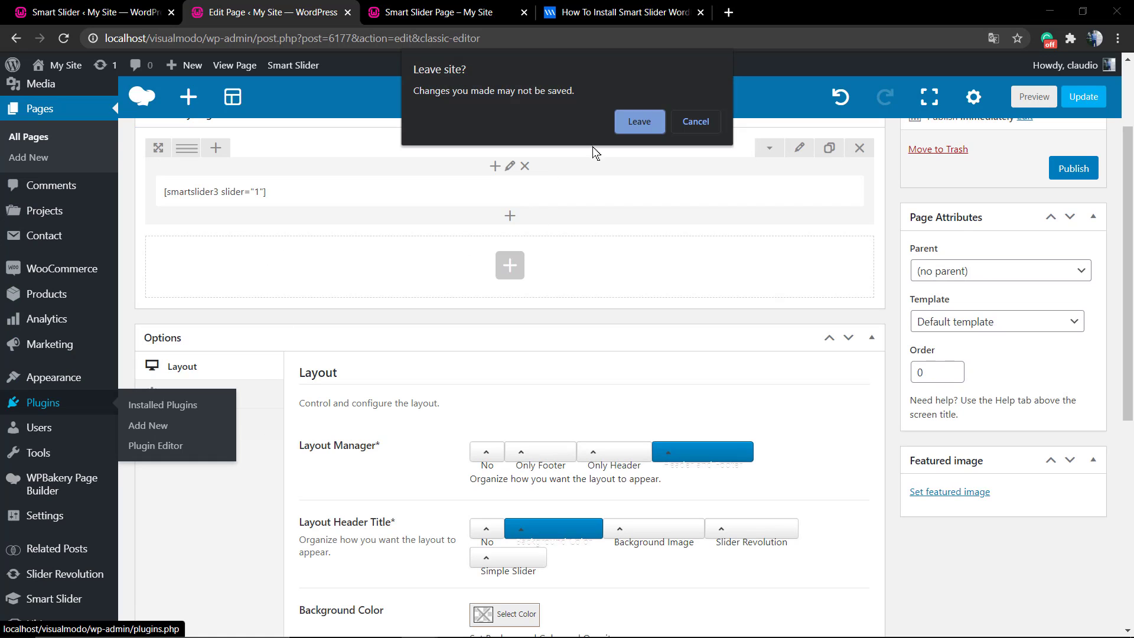
Step: Leave the page editor and activate Elementor on the Plugins page
left_click(638, 122)
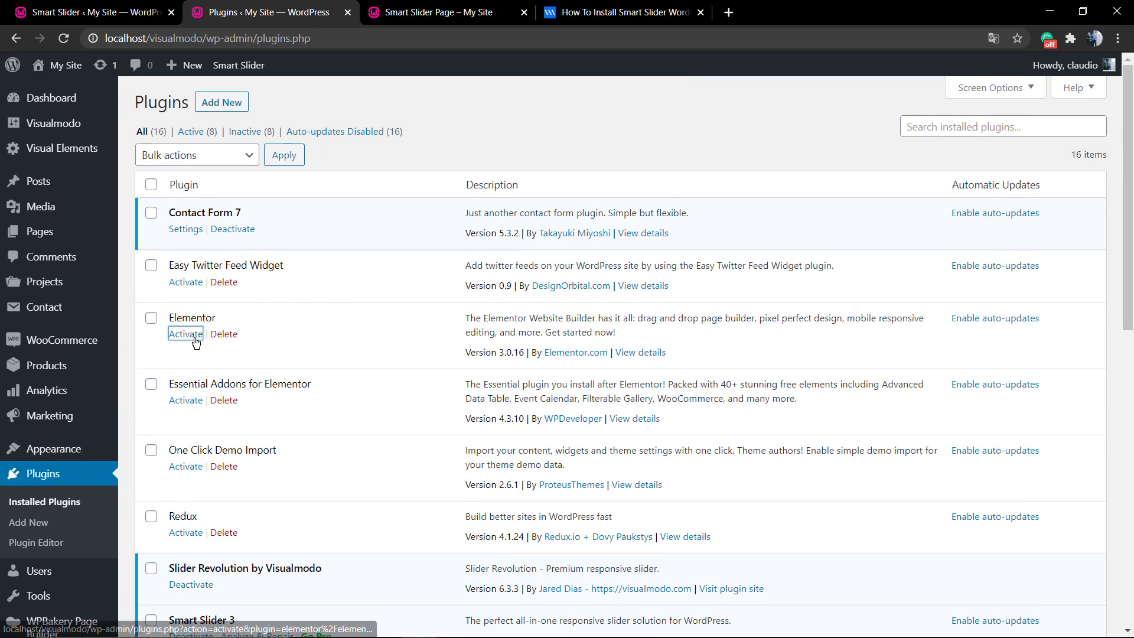
left_click(185, 333)
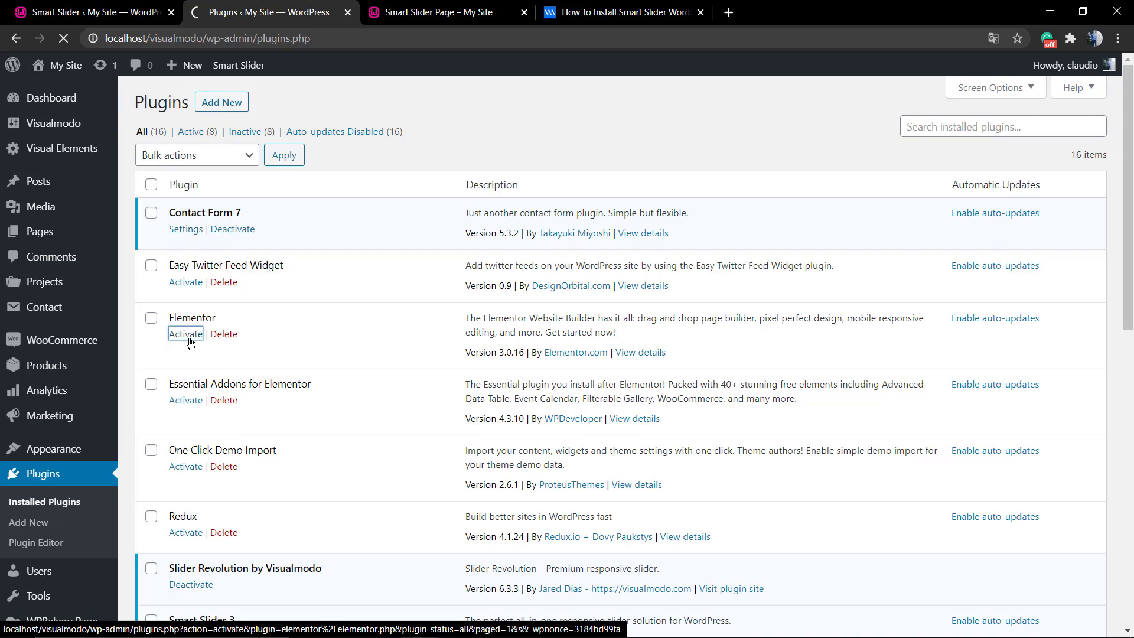
left_click(185, 333)
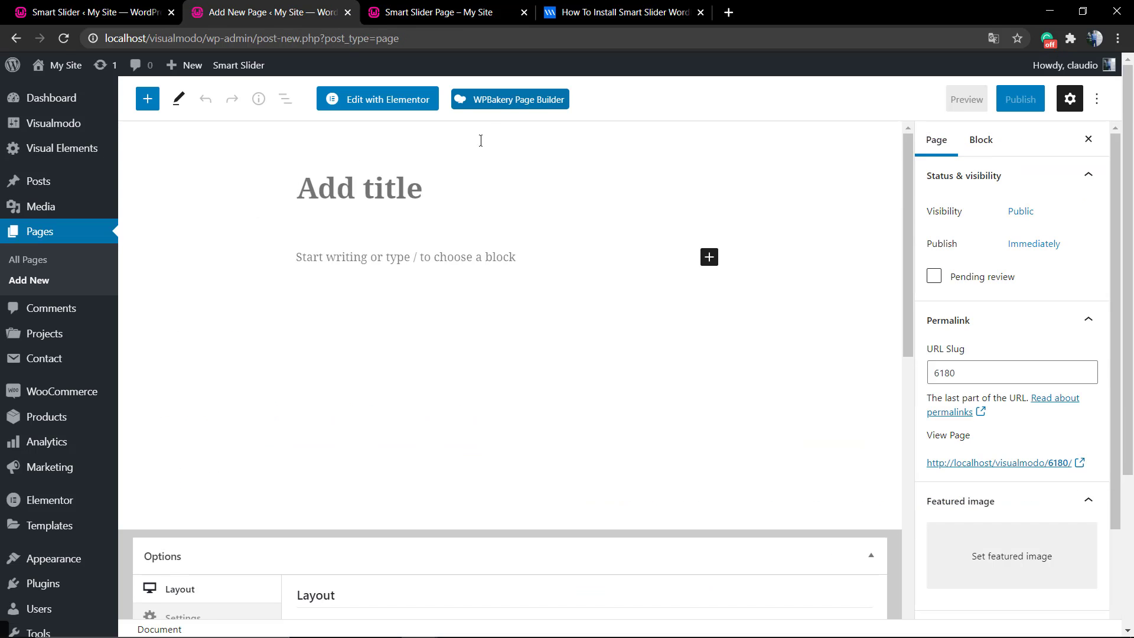
Step: Launch Edit with Elementor on the new blank page
left_click(376, 100)
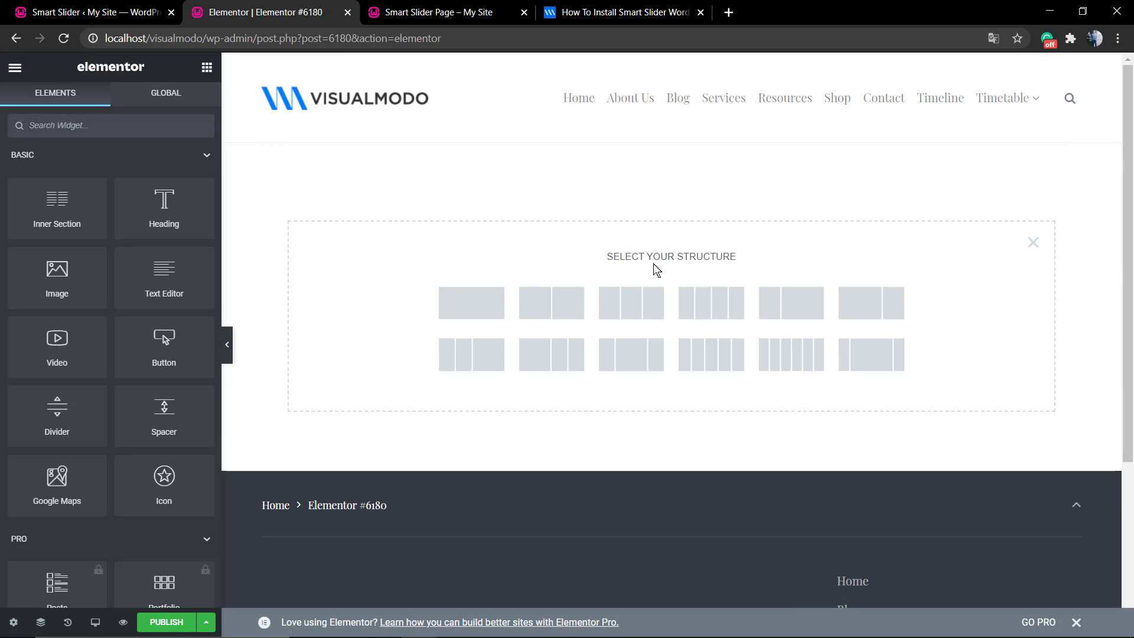
Step: Add a single-column section with a Text Editor widget containing [smartslider3 slider="1"]
left_click(471, 302)
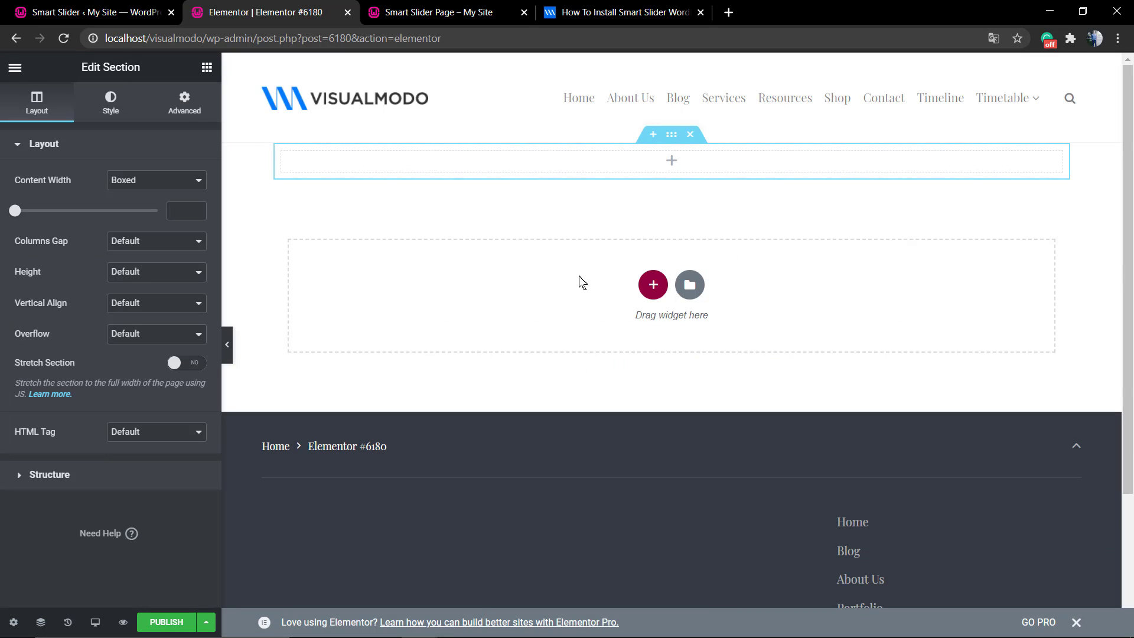
left_click(206, 68)
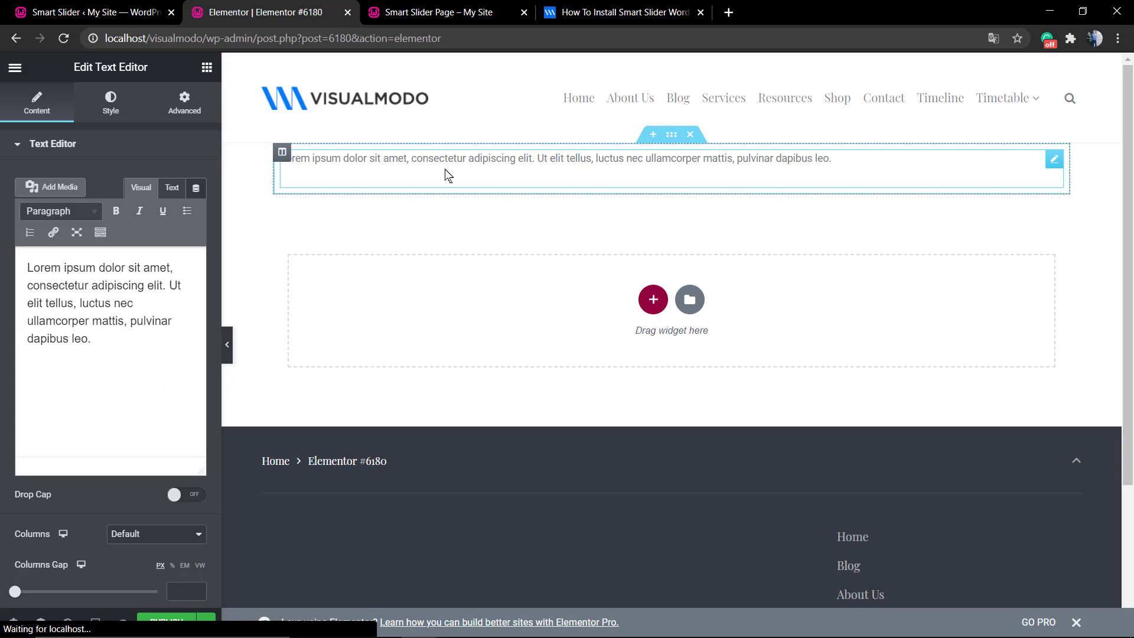
type("[smartslider3 slider=\"1\"]")
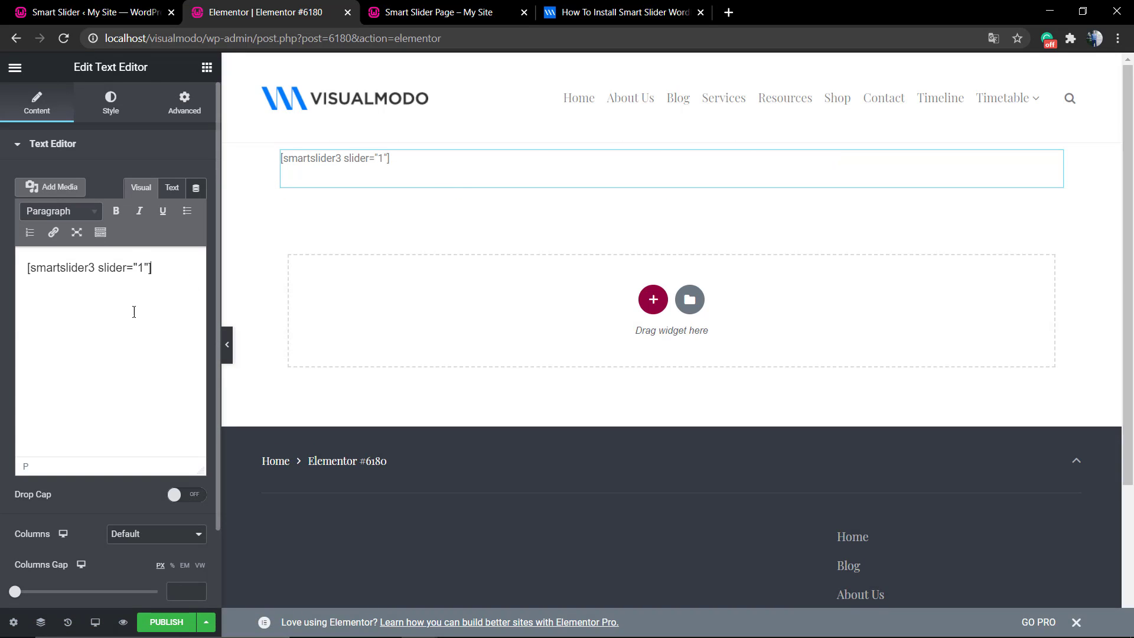
Step: Publish the Elementor page and bring up the extra saving options
left_click(166, 622)
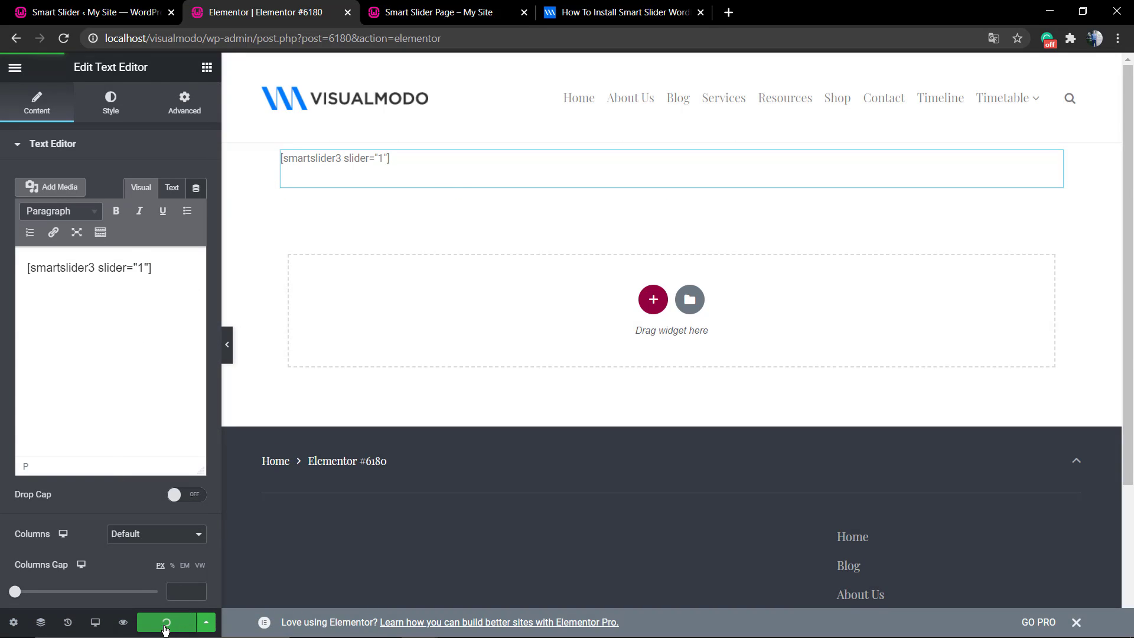
left_click(166, 622)
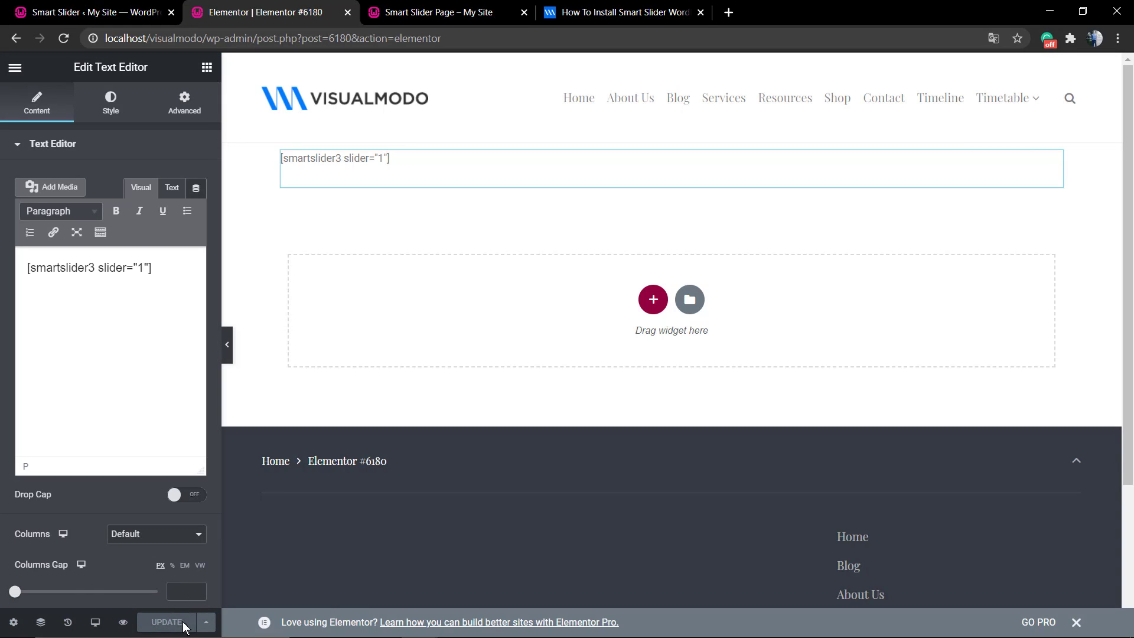
mouse_move(207, 621)
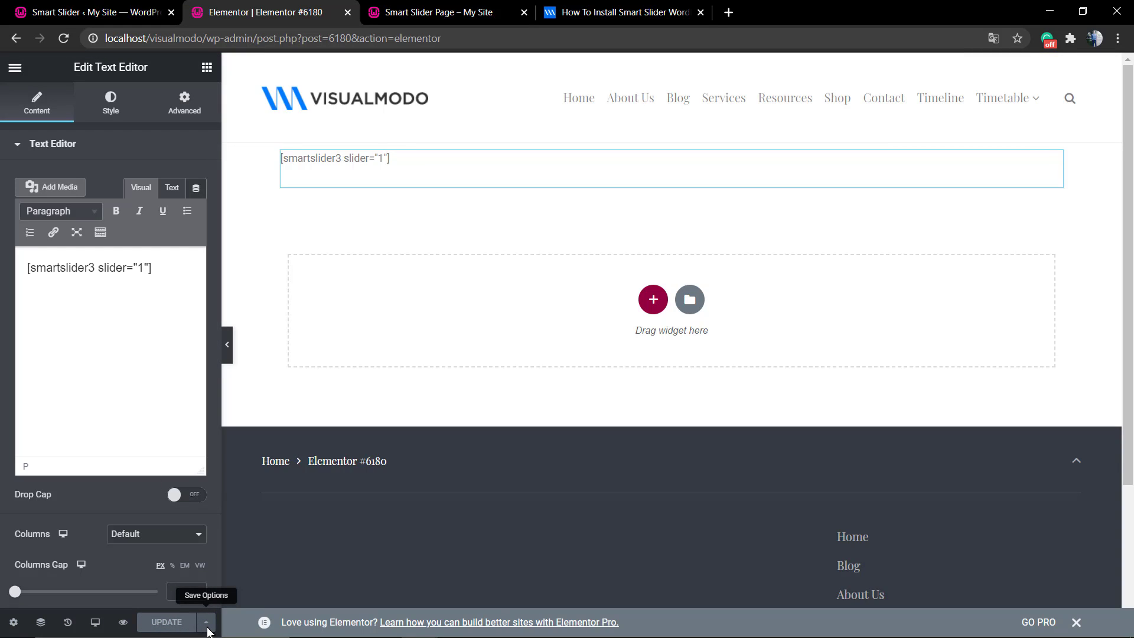
left_click(205, 621)
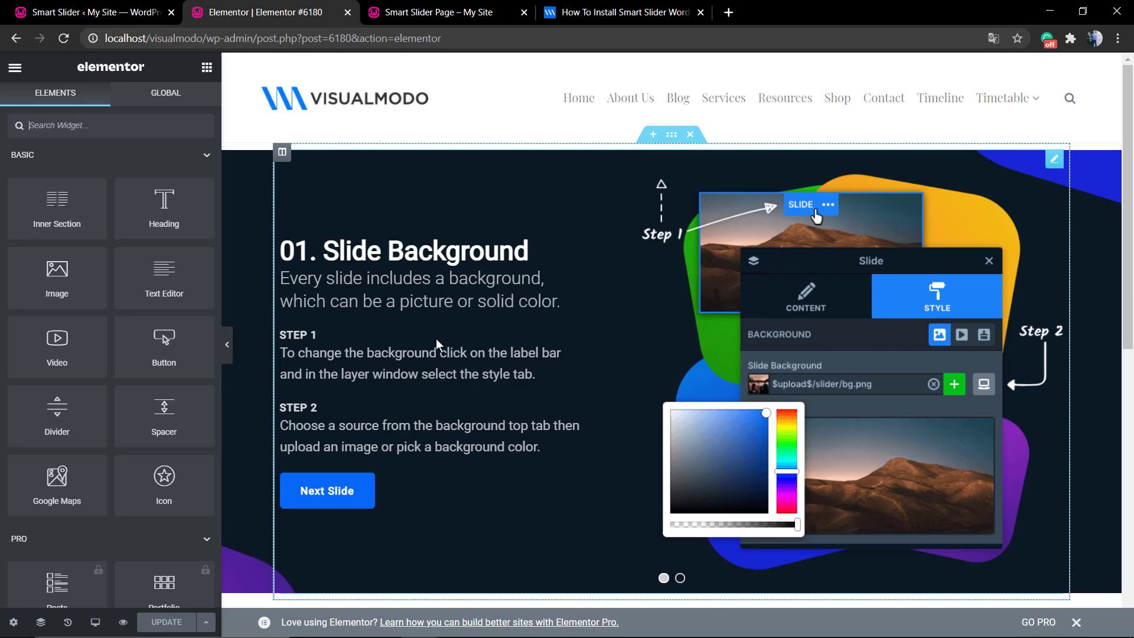
mouse_move(426, 396)
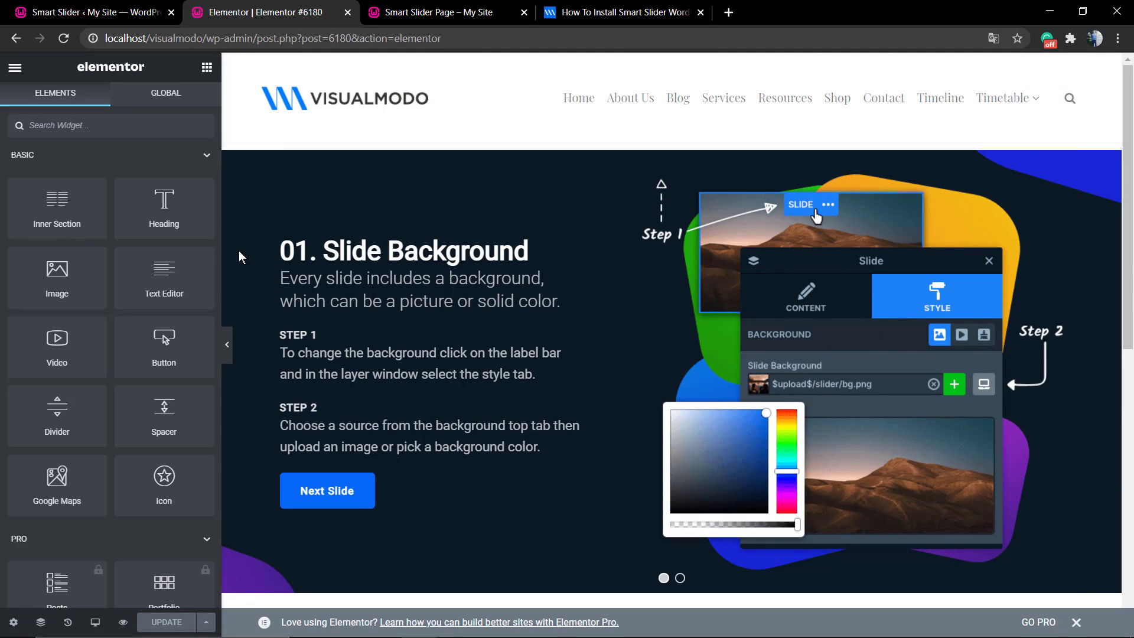
Step: Refresh the Elementor canvas so the Tutorial Slider renders instead of the shortcode text
left_click(334, 262)
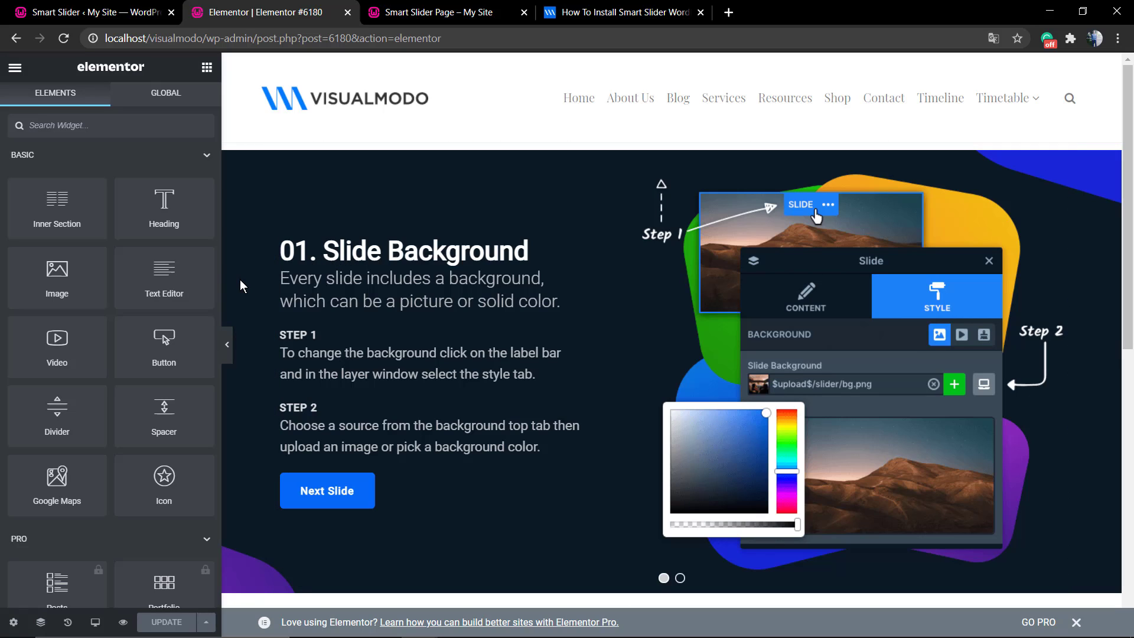
left_click(436, 229)
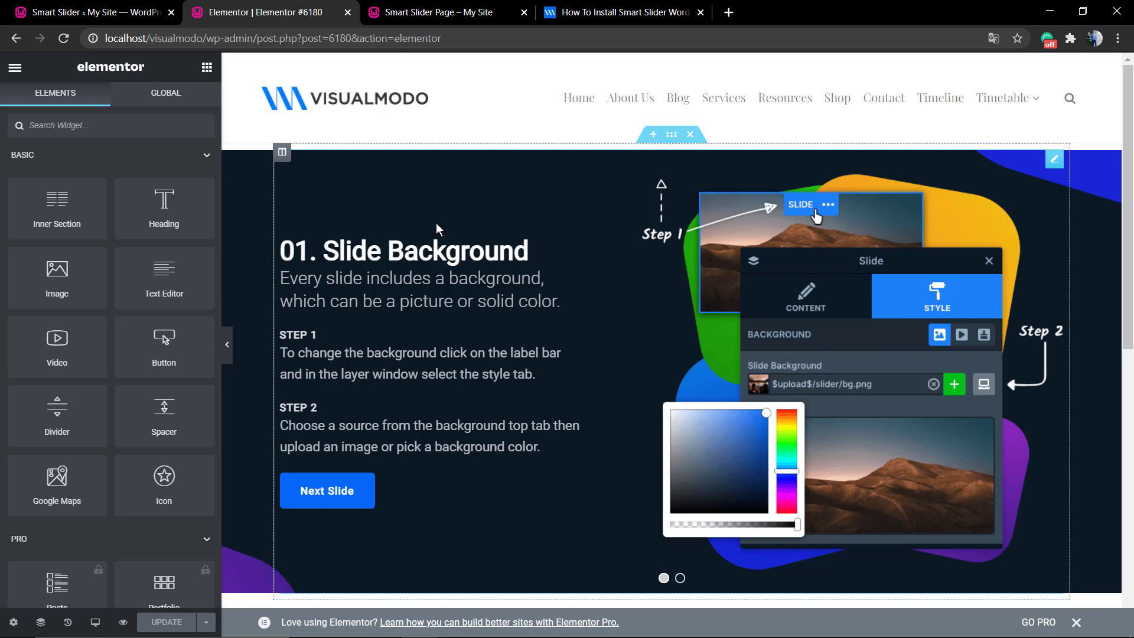
mouse_move(164, 276)
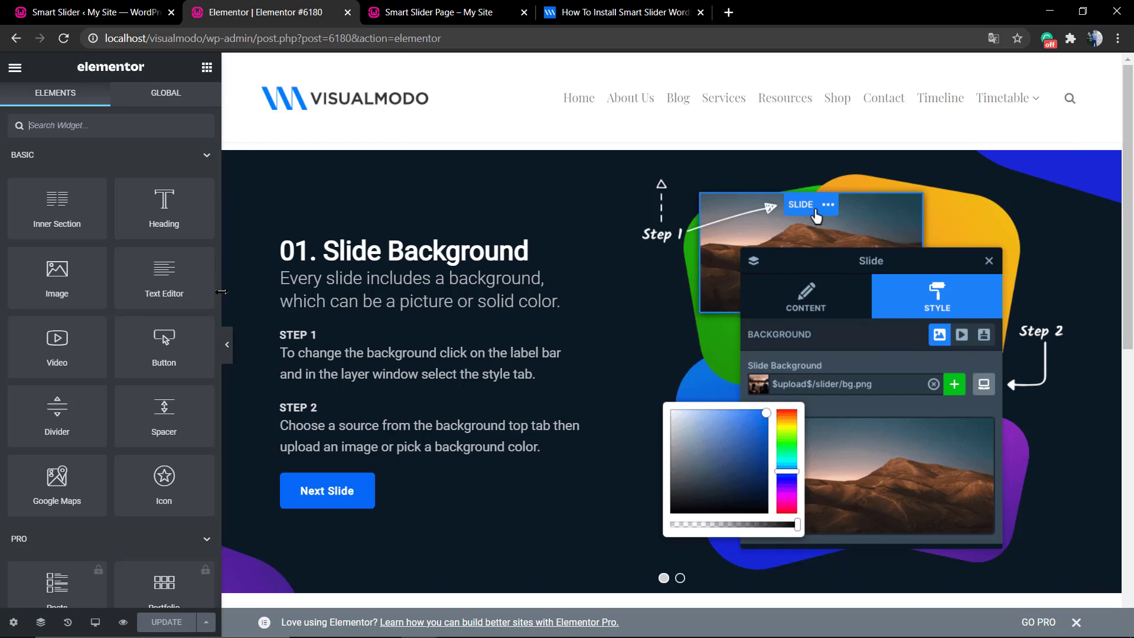
mouse_move(1058, 619)
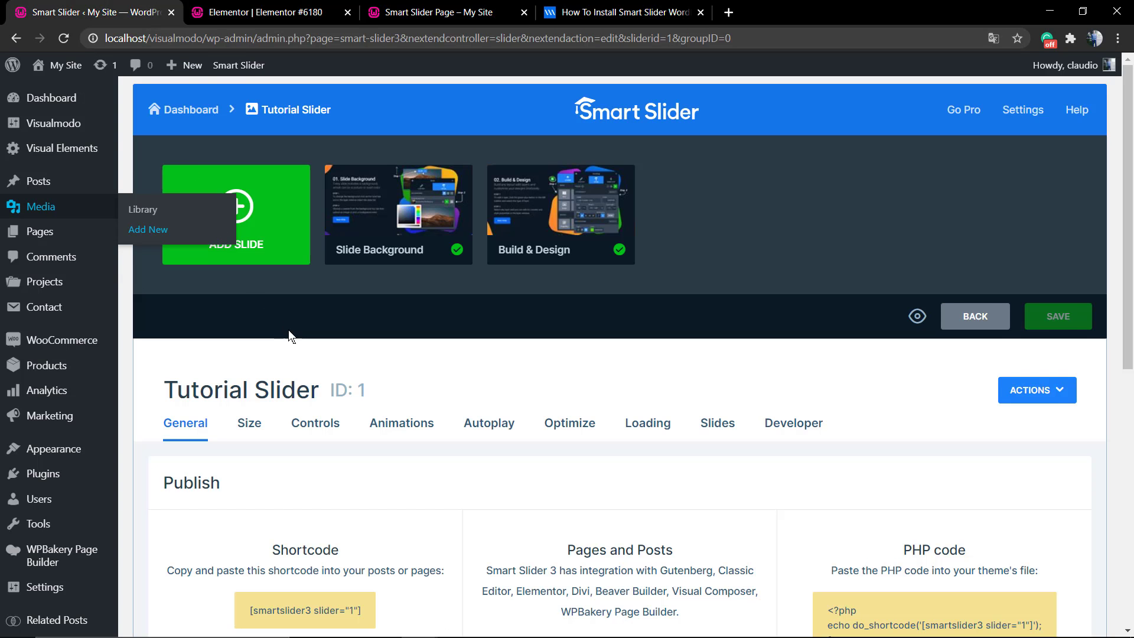
mouse_move(417, 278)
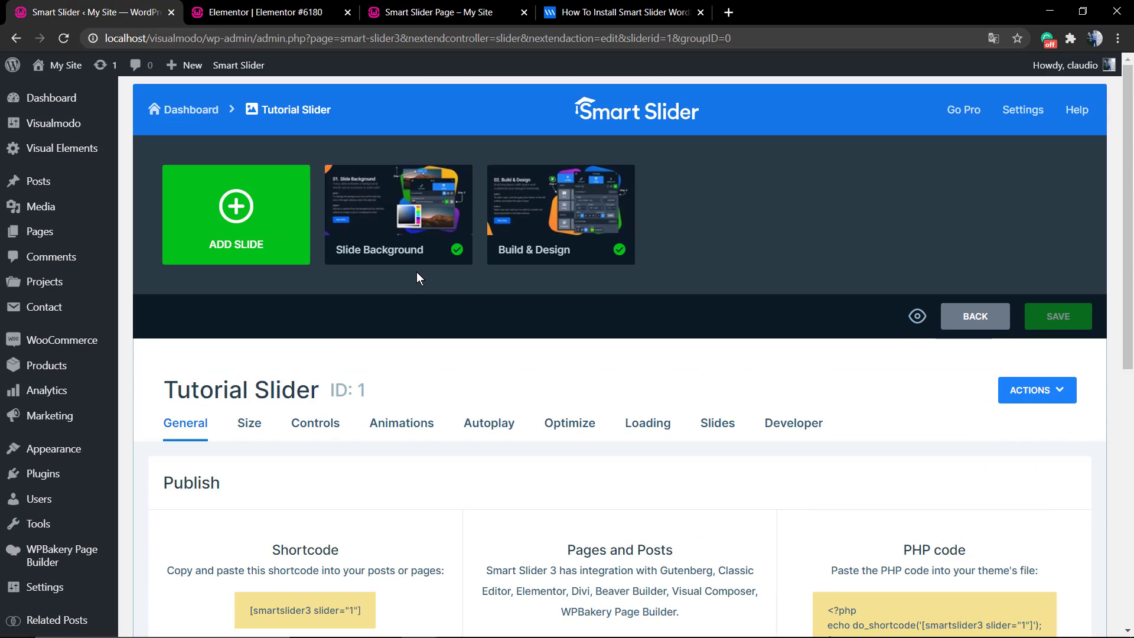
mouse_move(432, 351)
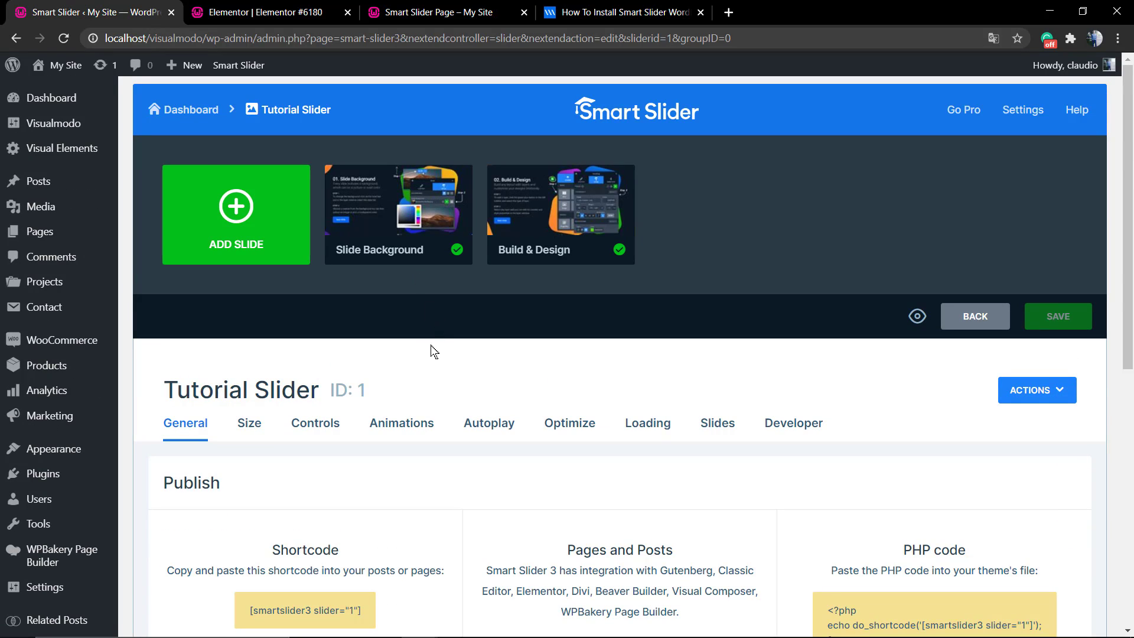